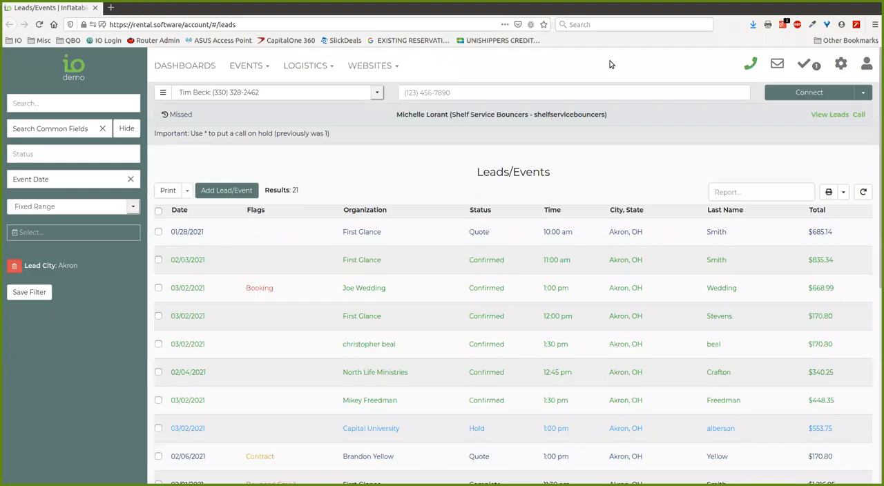
mouse_move(69, 293)
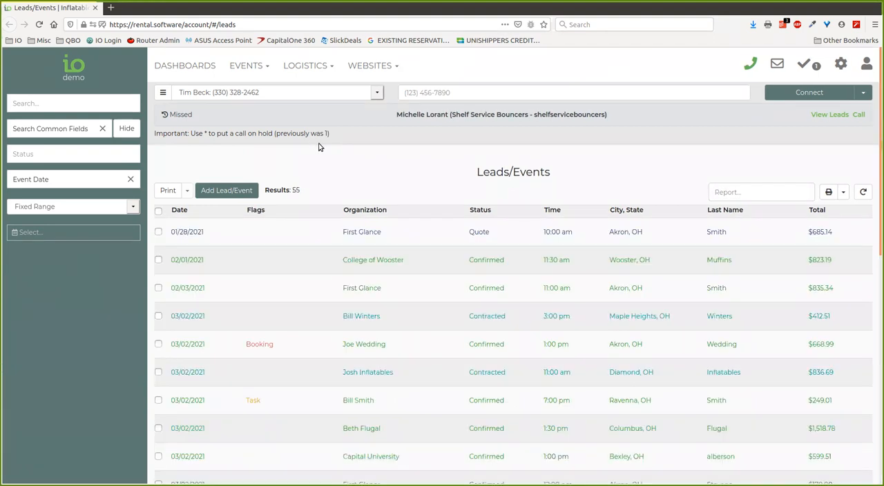
mouse_move(345, 182)
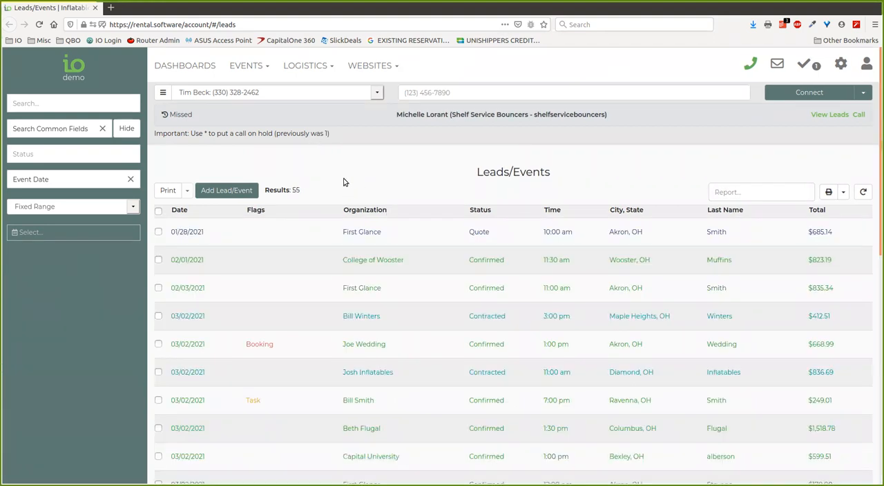
mouse_move(483, 132)
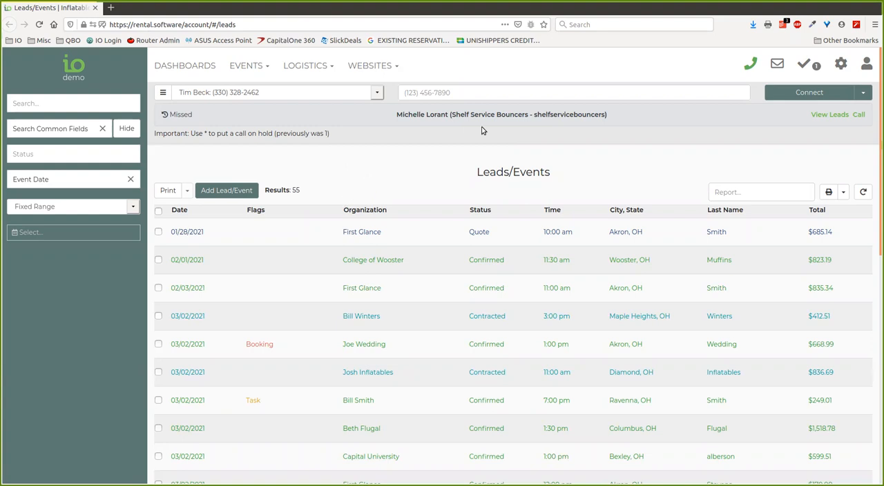
mouse_move(309, 127)
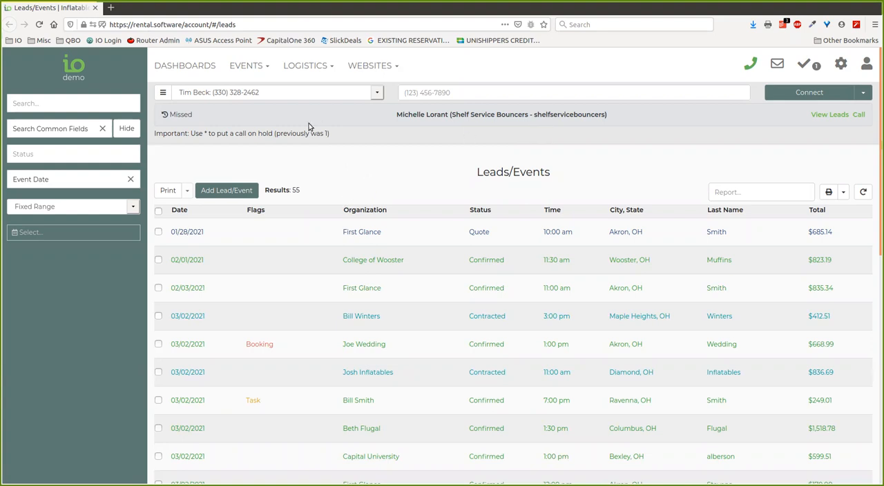
- Show the Overview dashboard and review its sales, income-by-category and flagged-leads widgets
click(185, 64)
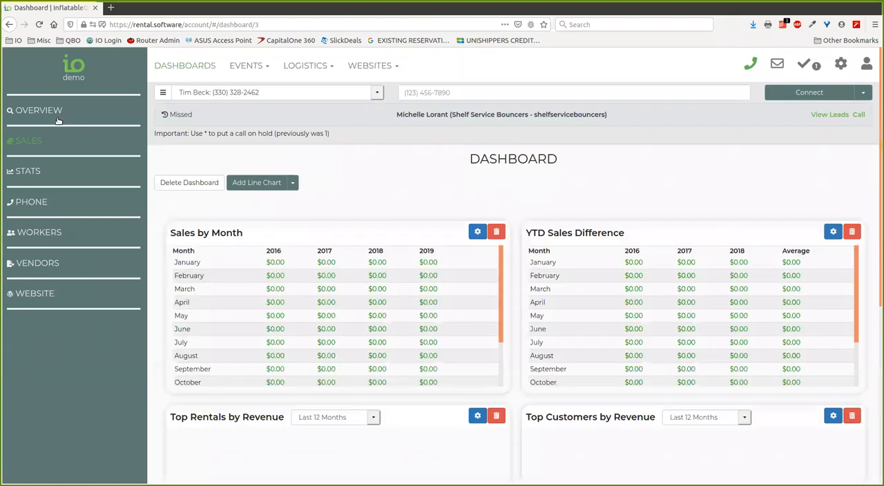
click(39, 110)
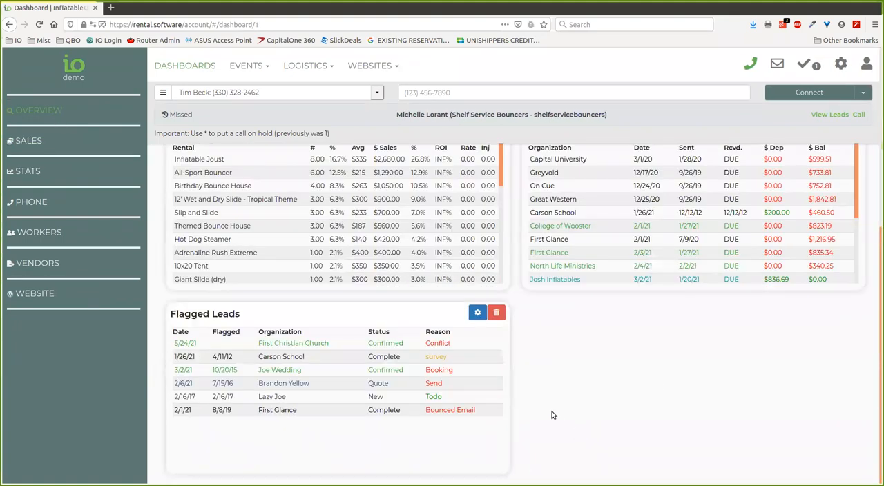
scroll(up, 3)
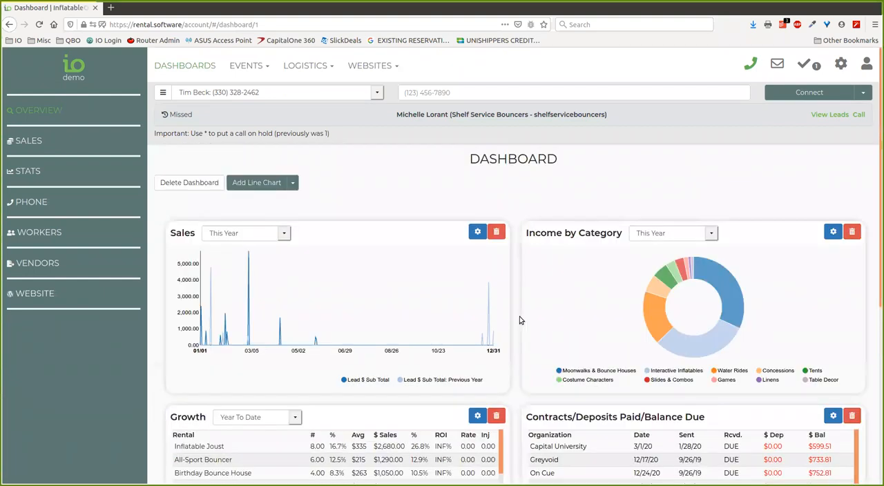
mouse_move(338, 115)
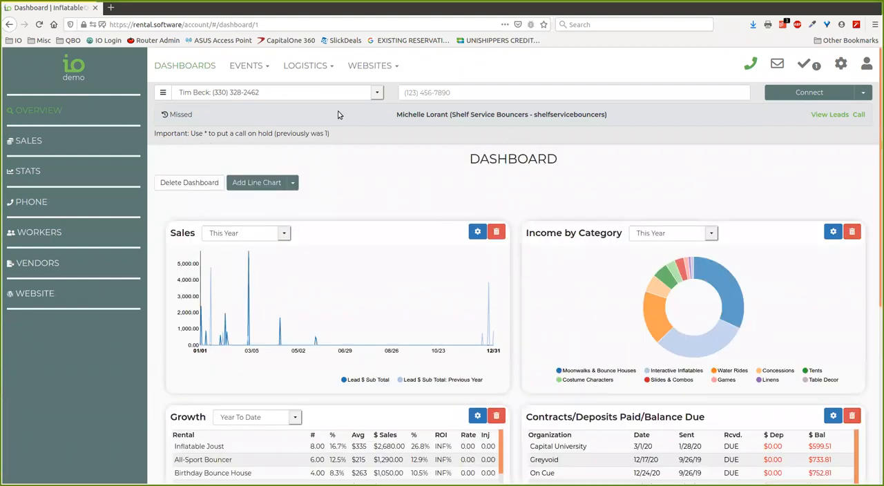
- Bring up the settings menu listing all account configuration pages
click(840, 63)
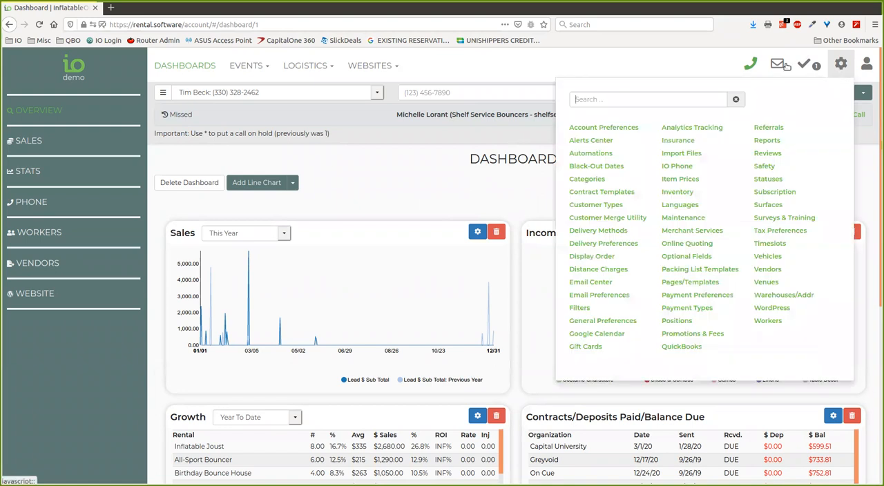
mouse_move(766, 282)
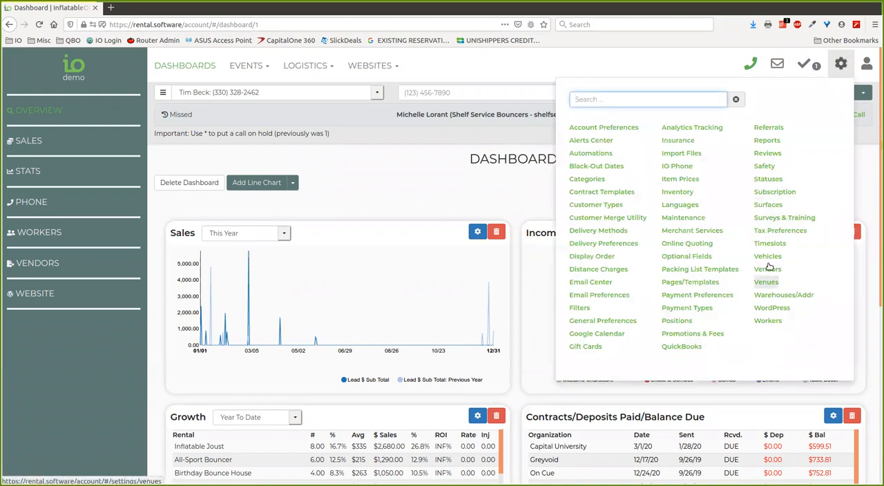
mouse_move(769, 243)
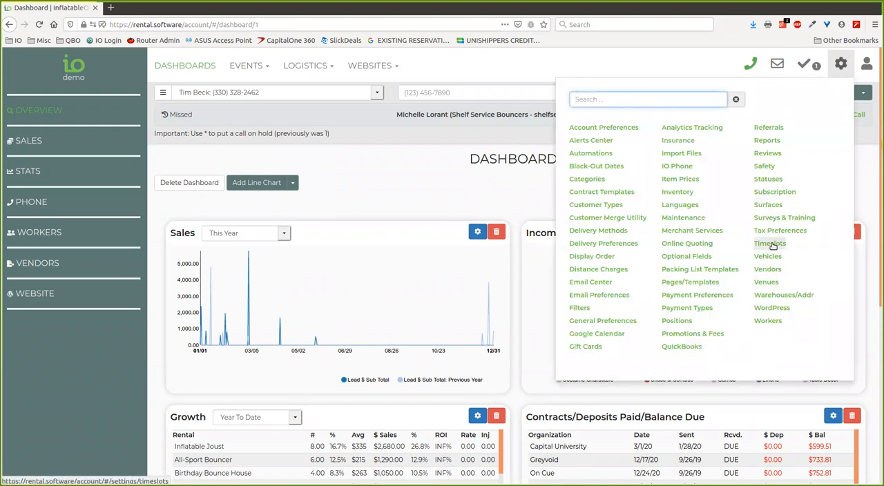
mouse_move(781, 229)
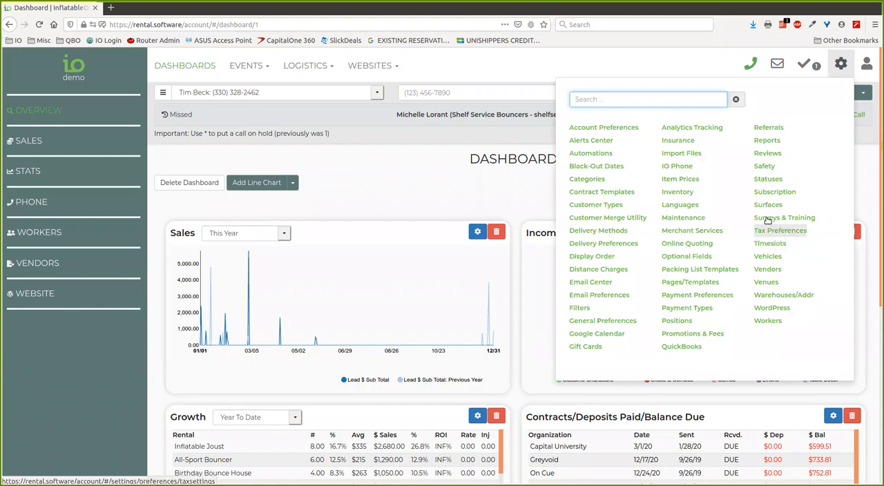
mouse_move(768, 269)
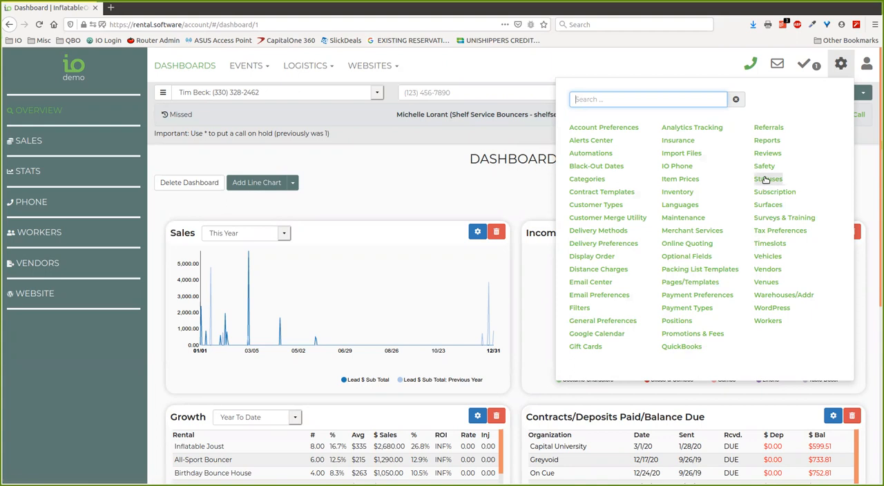
- Review the Contracted and Hold lead status settings, leaving them unchanged
click(768, 179)
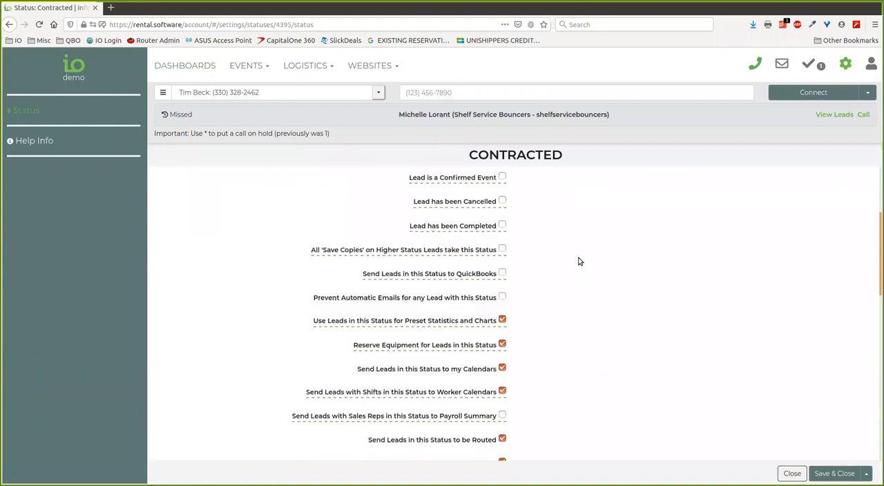
scroll(down, 3)
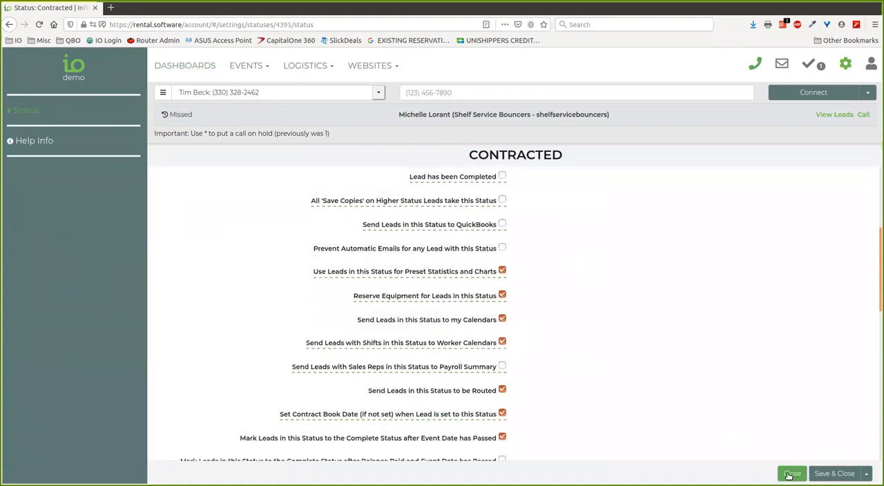
mouse_move(769, 480)
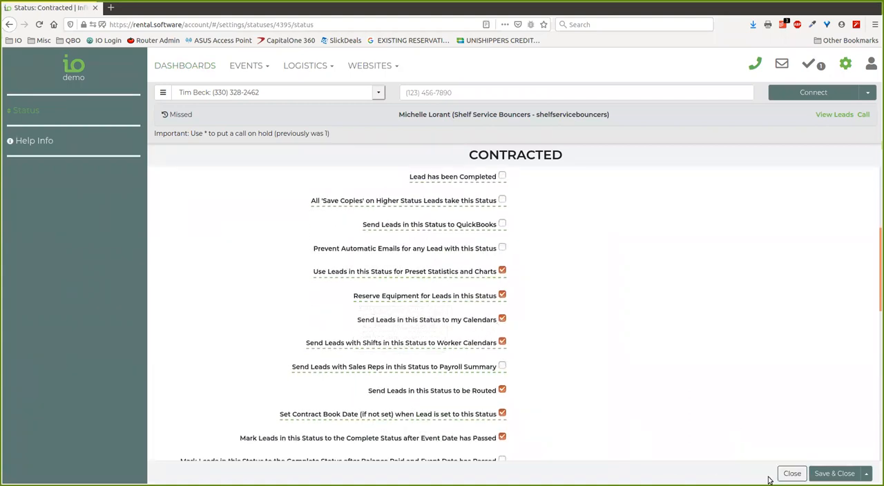
click(791, 472)
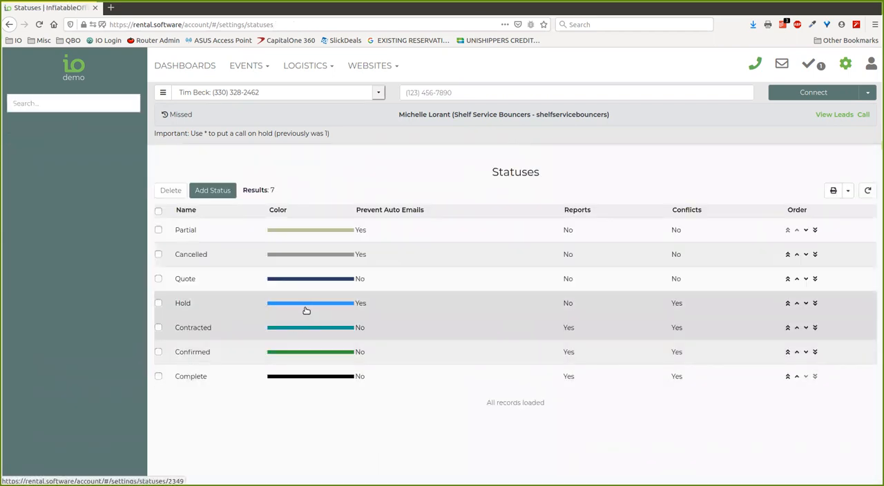
click(182, 302)
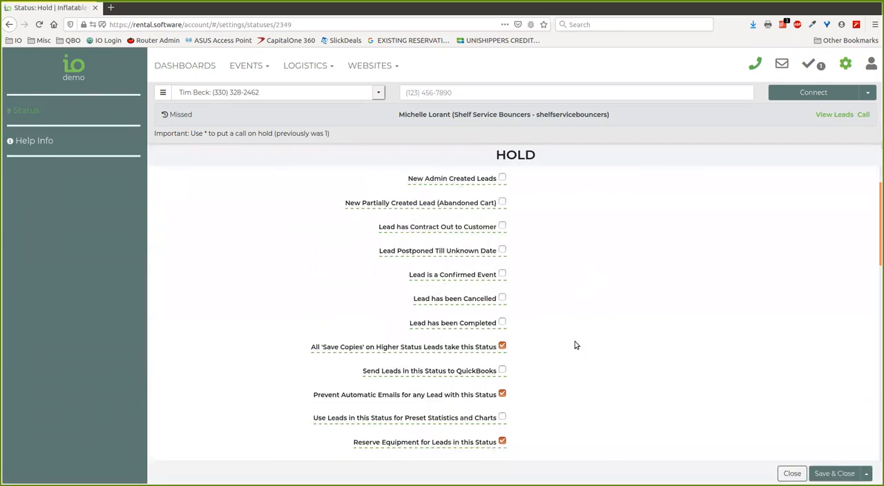
scroll(down, 3)
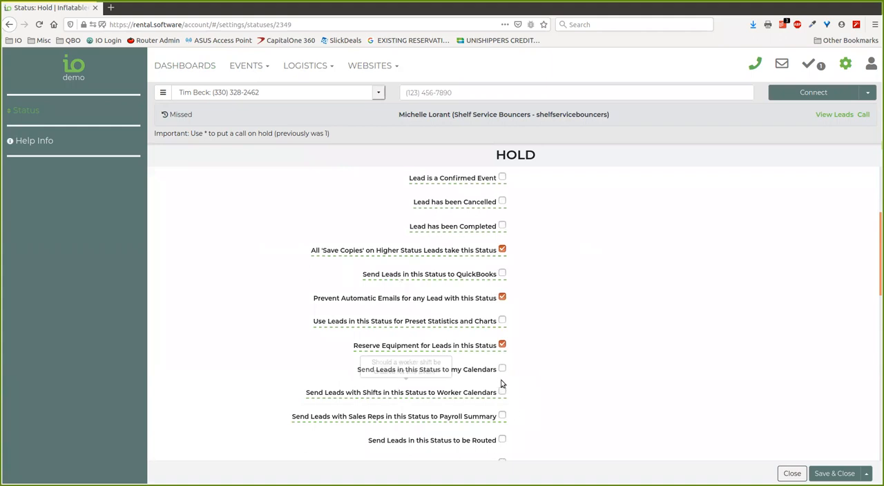
click(791, 473)
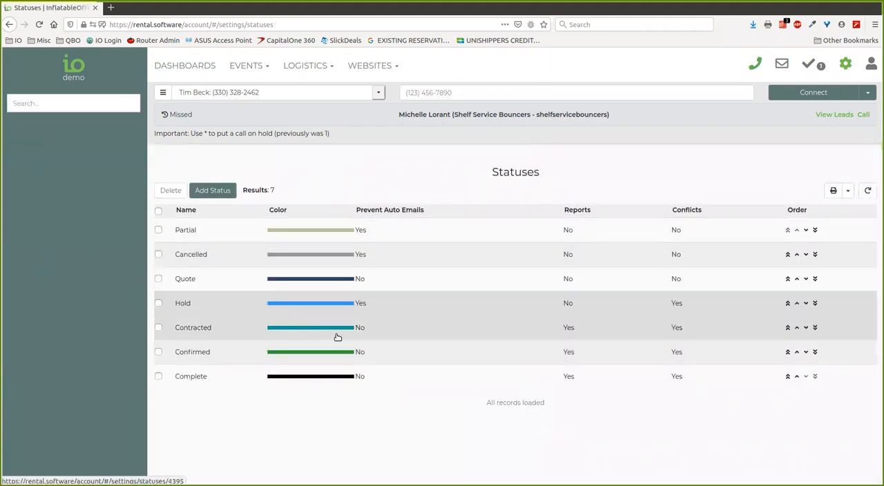
click(193, 327)
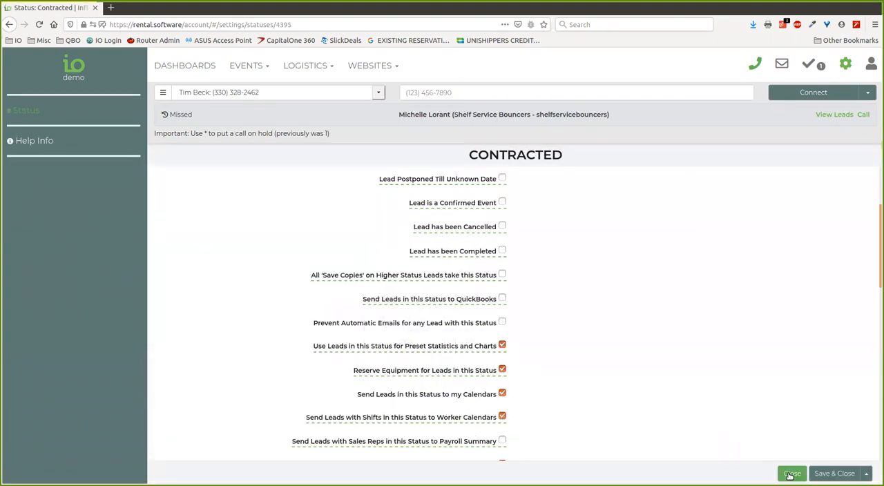
click(791, 472)
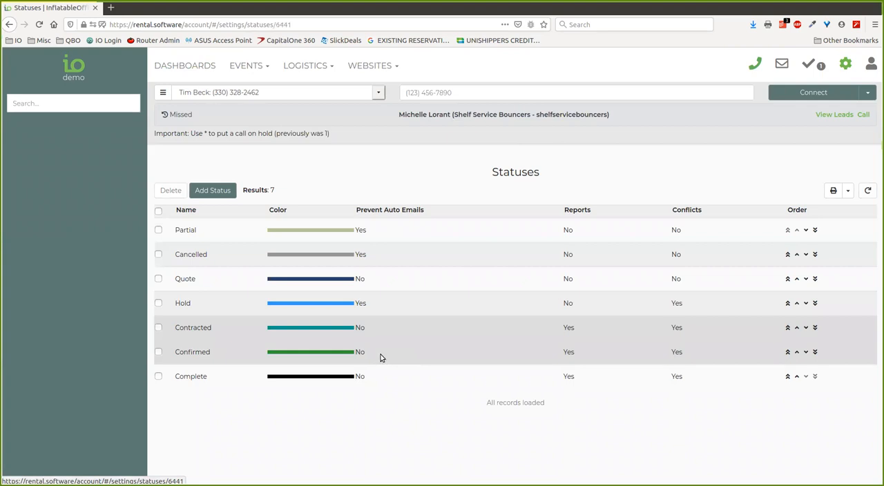
- Check the Confirmed status settings, then go to the saved lead Filters list
click(192, 351)
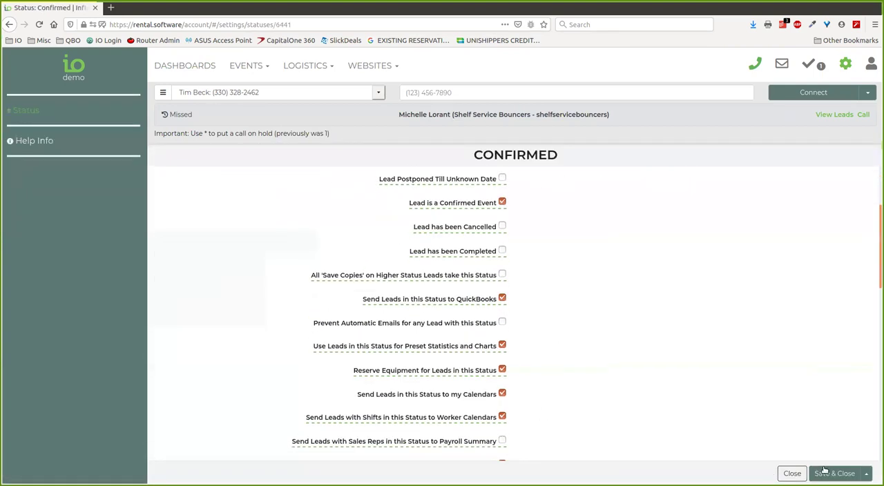
click(835, 472)
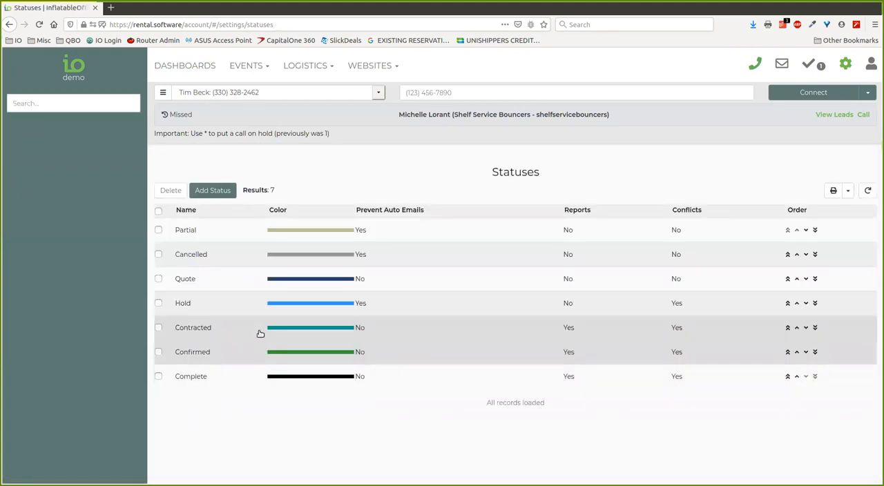
mouse_move(229, 333)
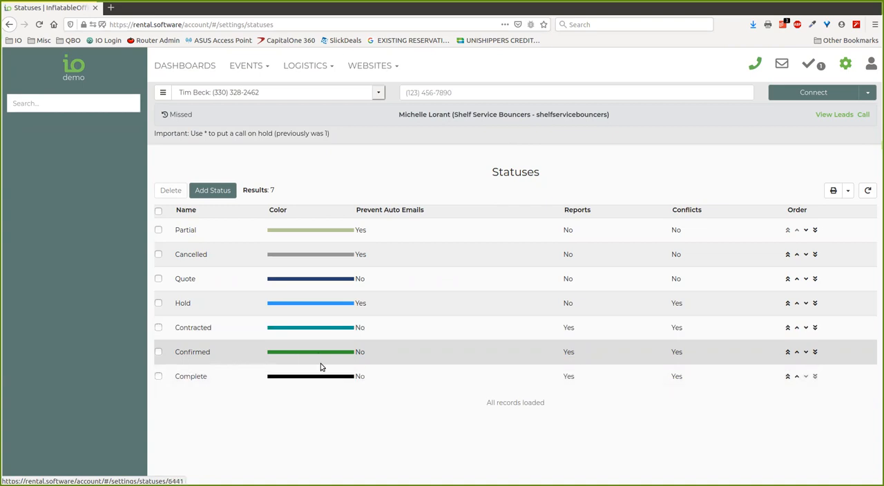
mouse_move(296, 428)
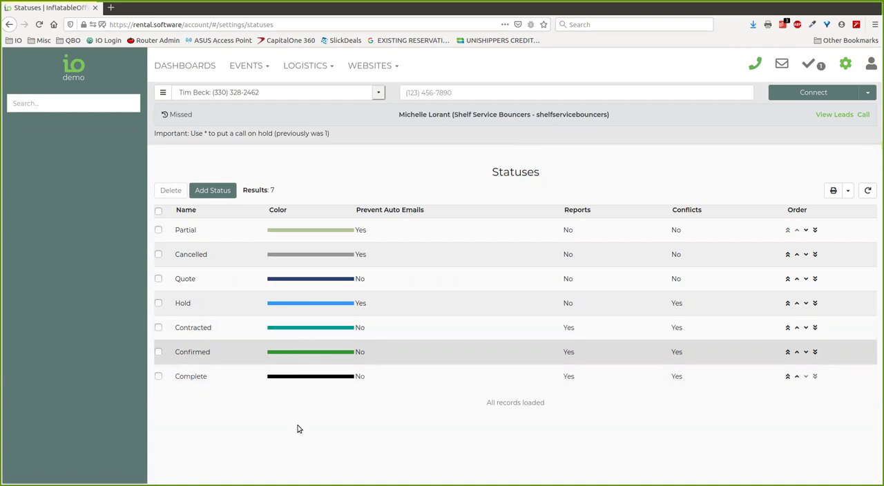
mouse_move(344, 385)
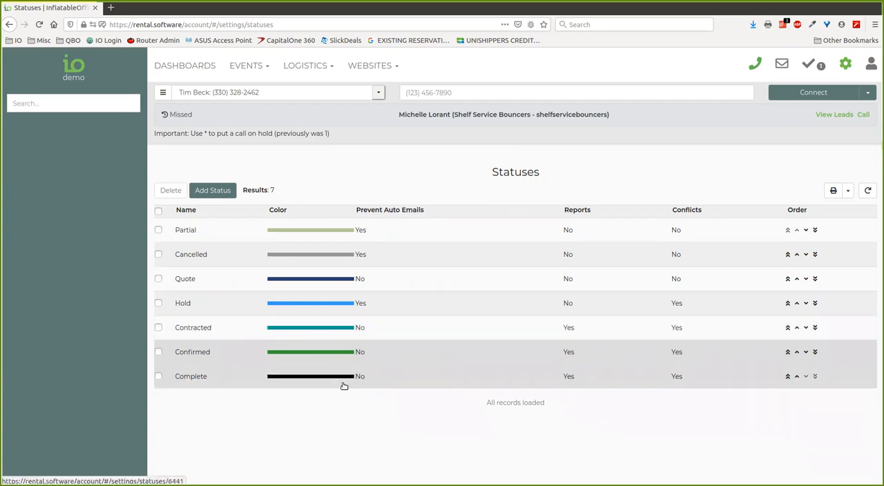
click(845, 64)
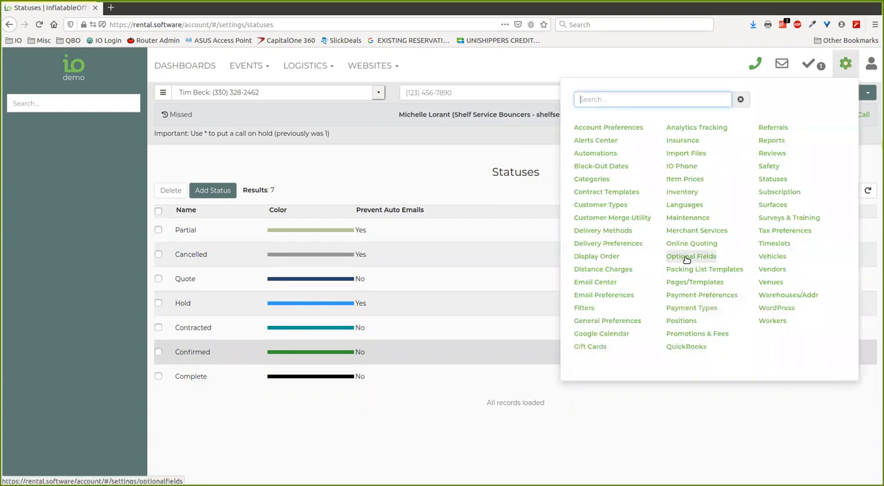
mouse_move(582, 306)
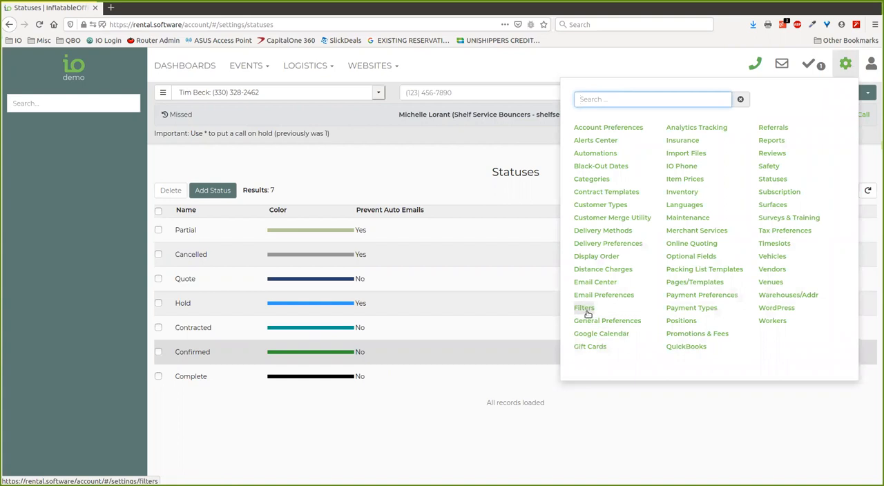
click(584, 306)
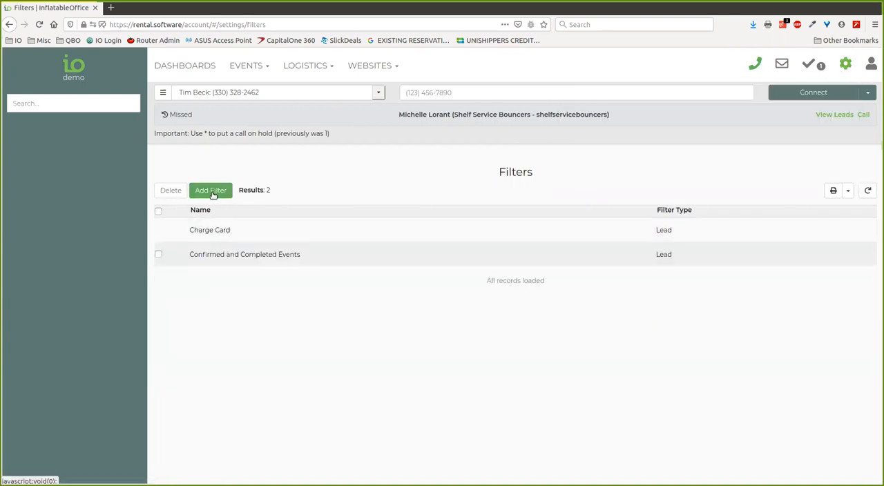
- Start a new lead filter 'Contract, Confirmed, Completed Events' with Lead Status contains Contract
click(210, 190)
text(Contract, Confirmed, Com)
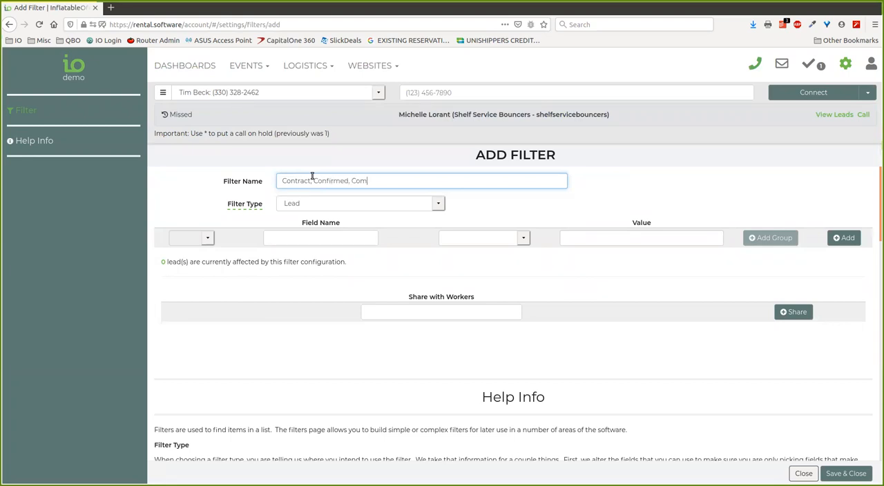
text(pleted Ev)
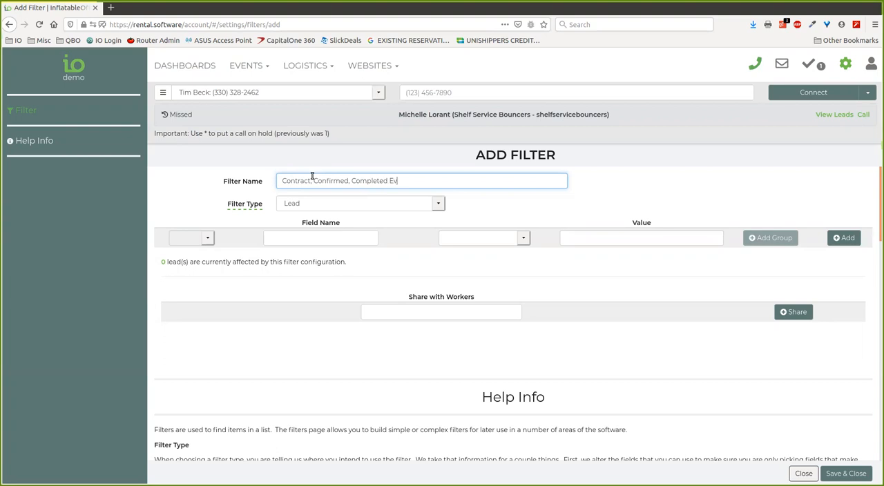
click(320, 237)
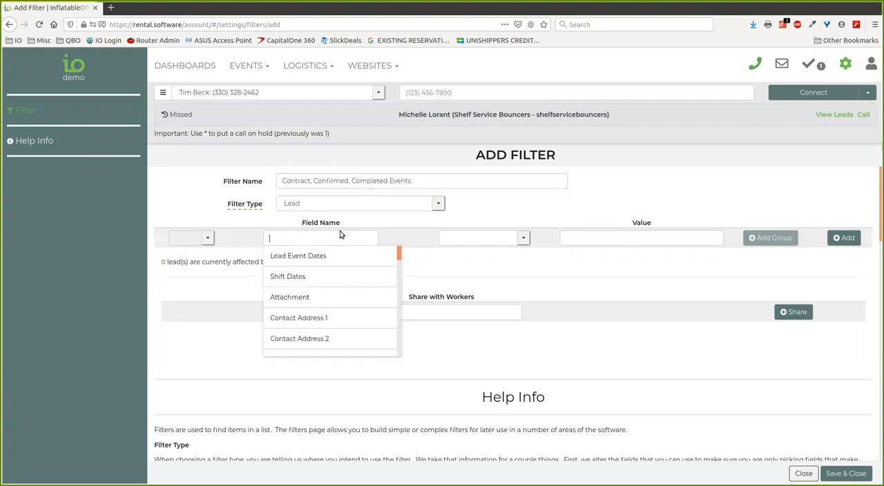
text(stau)
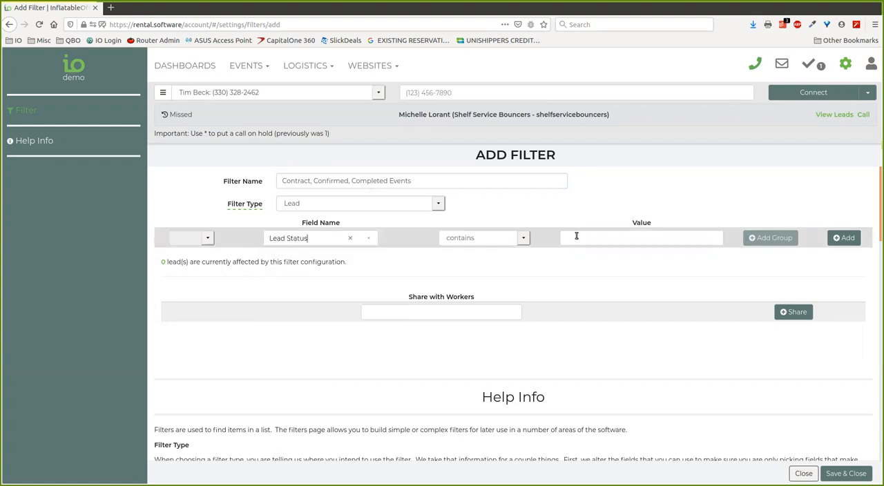
text(Cont)
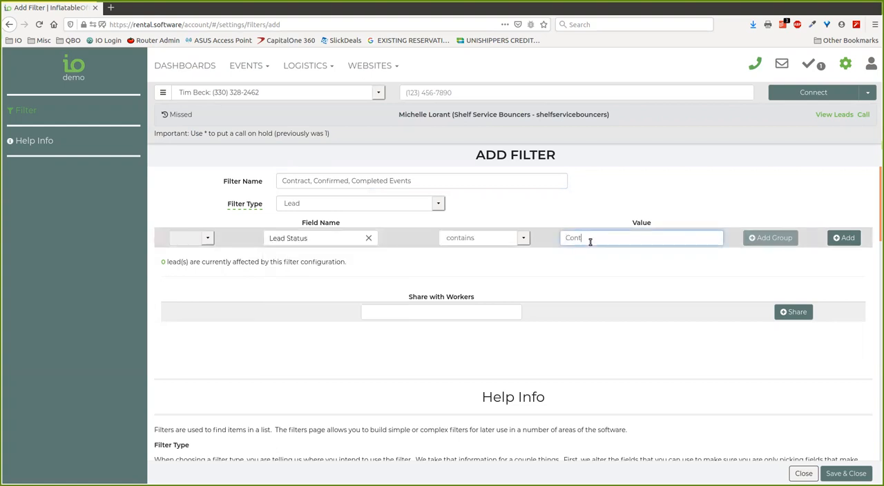
text(ract)
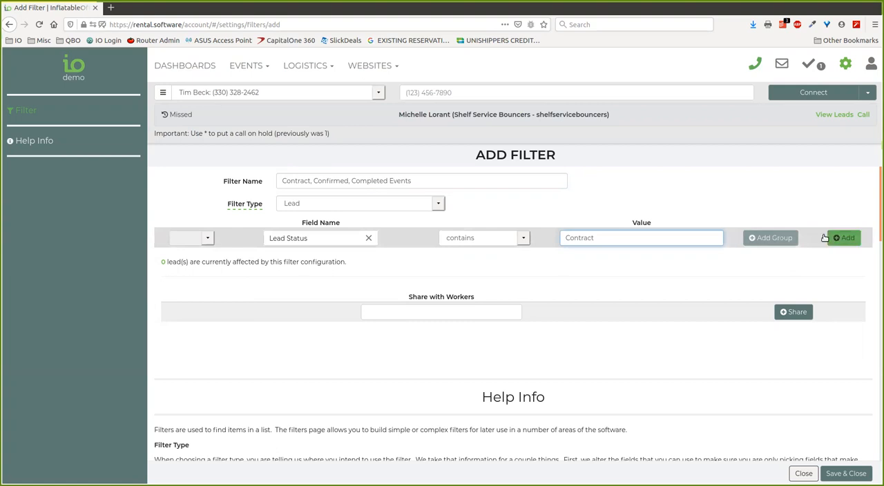
click(843, 238)
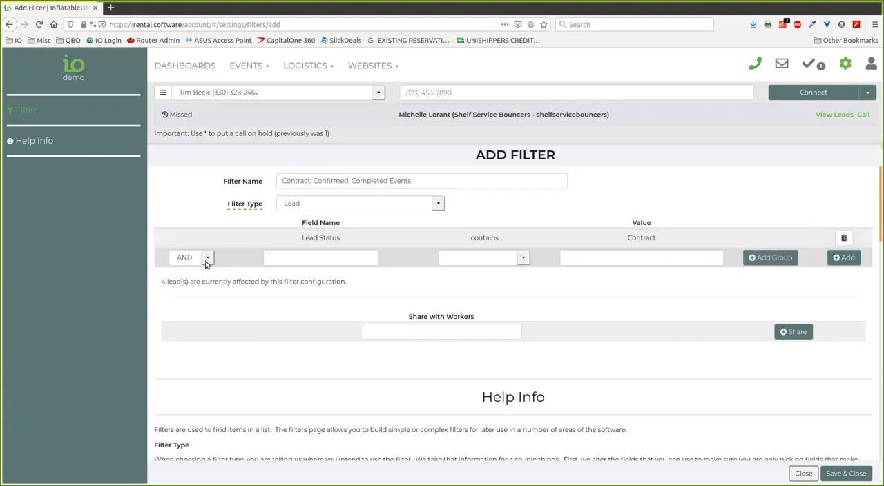
- Add OR'd conditions Lead Status contains Confirmed and contains Complete
click(320, 257)
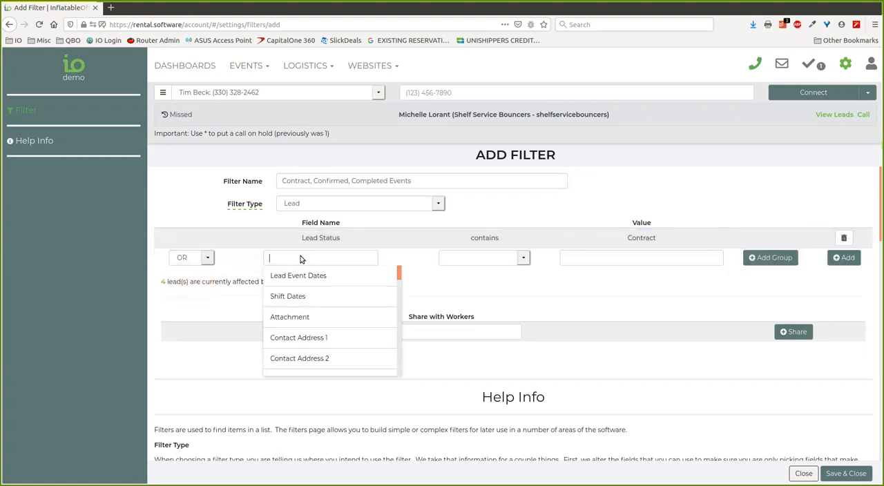
text(stt)
click(640, 257)
text(Confir)
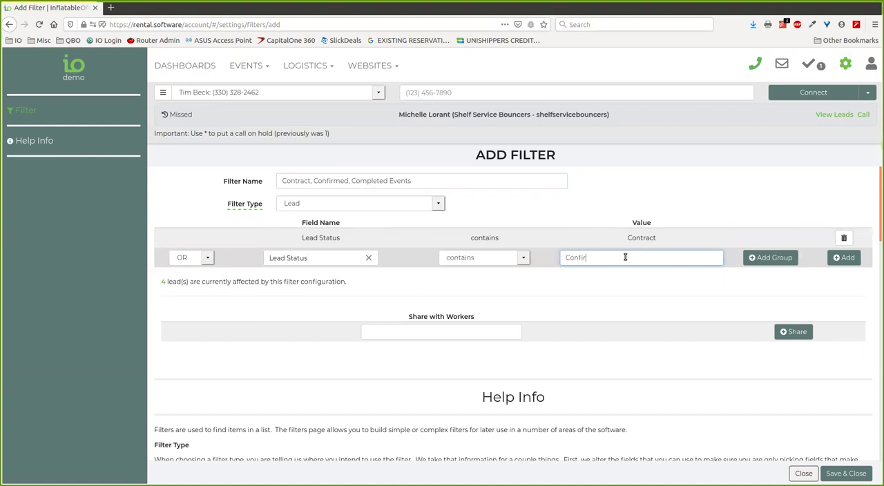
text(med)
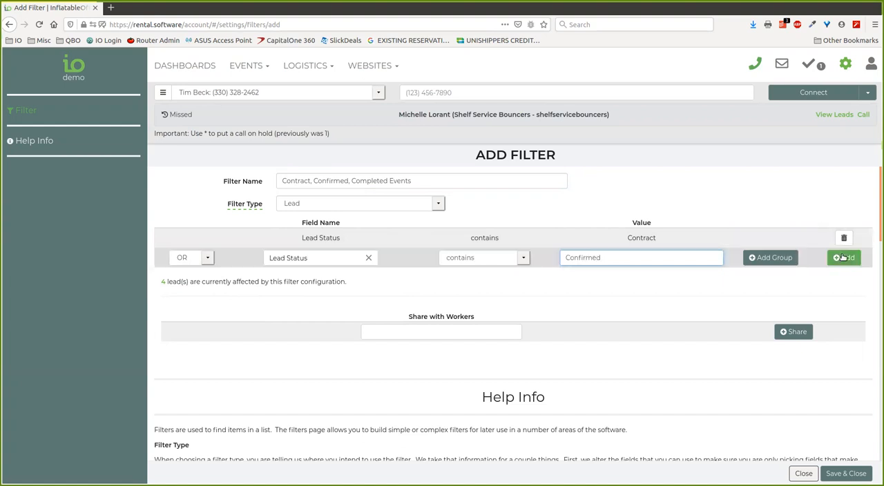
click(842, 257)
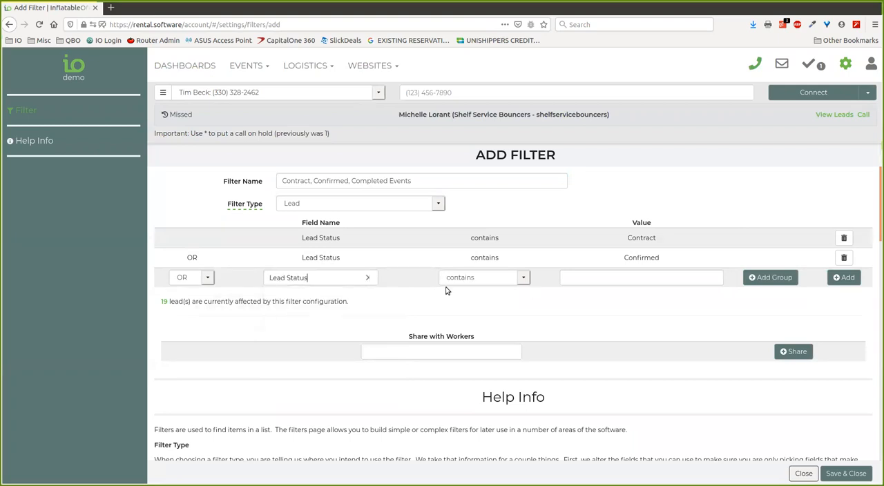
text(Complete)
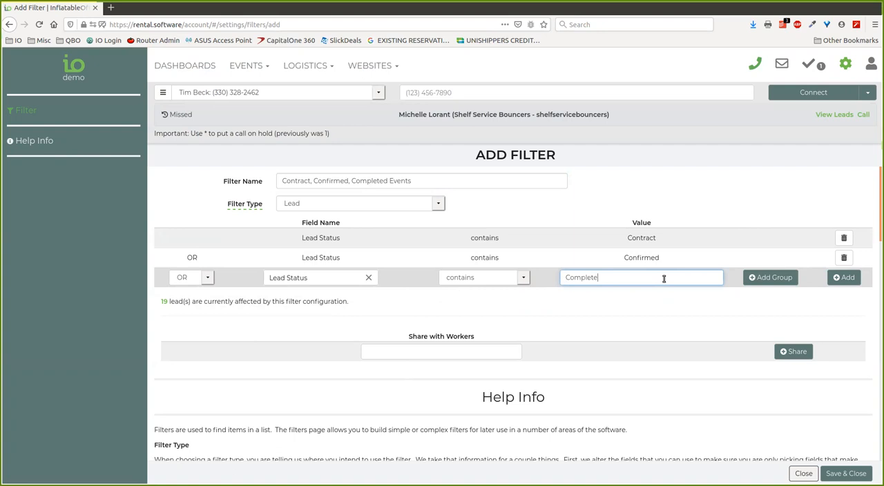
click(844, 276)
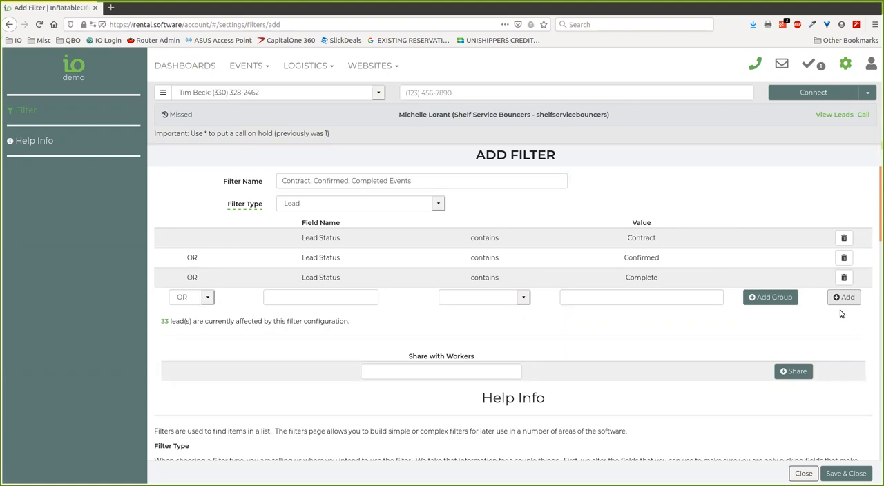
mouse_move(511, 218)
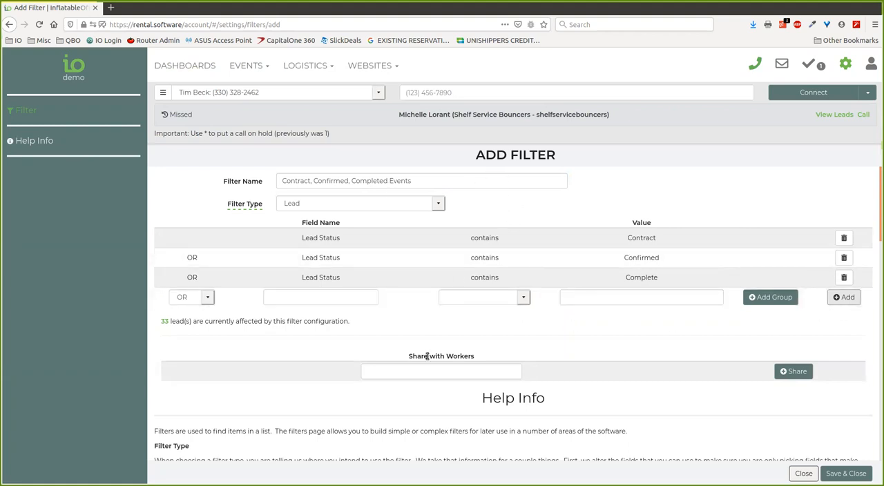
mouse_move(778, 335)
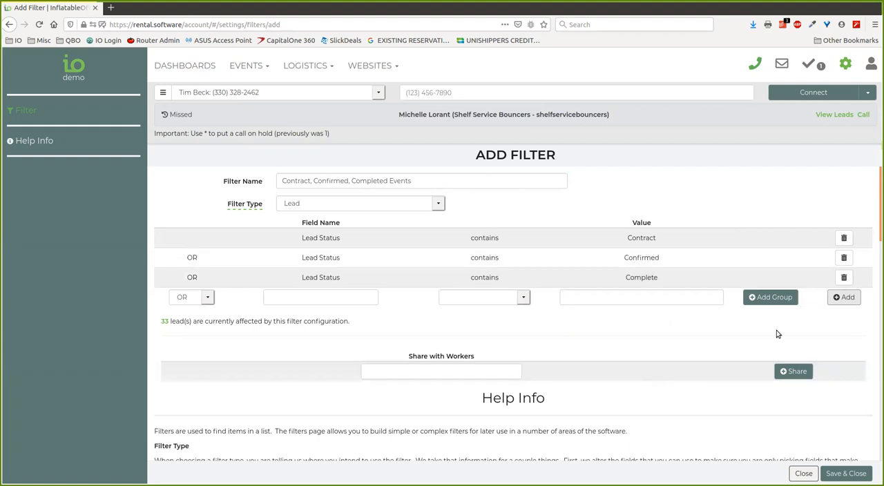
mouse_move(511, 395)
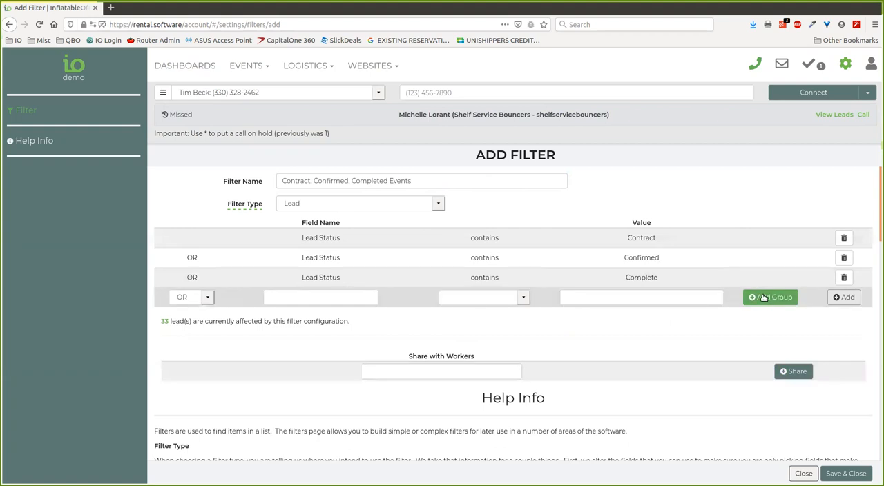
click(192, 297)
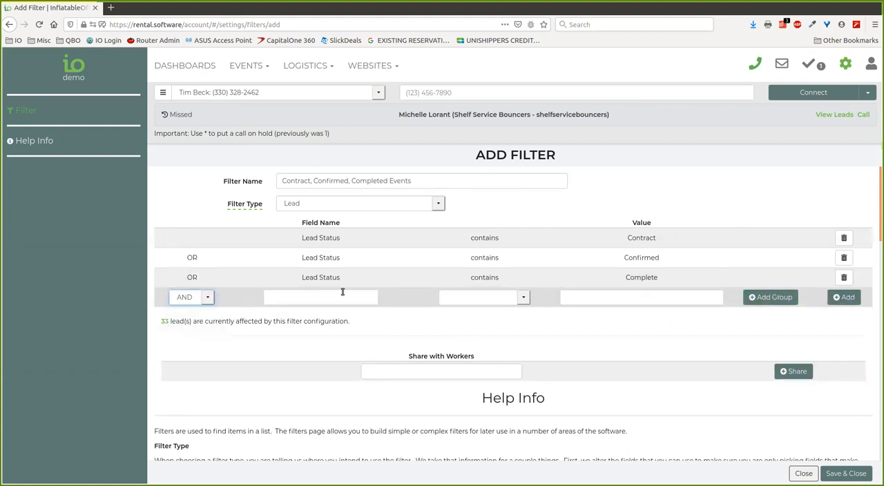
text(lead)
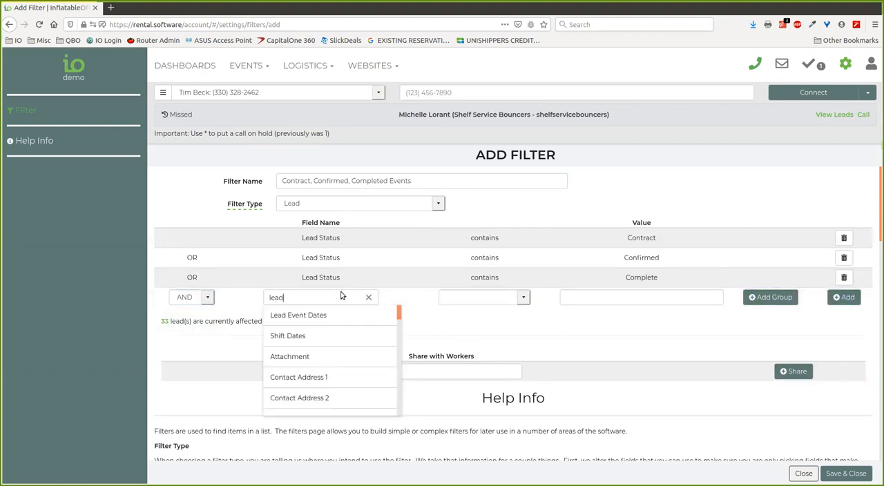
text(rental st)
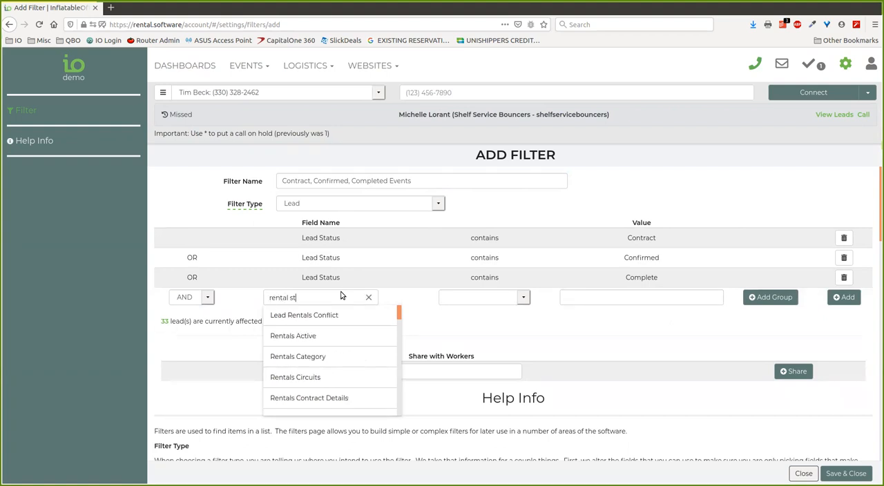
key(BackSpace)
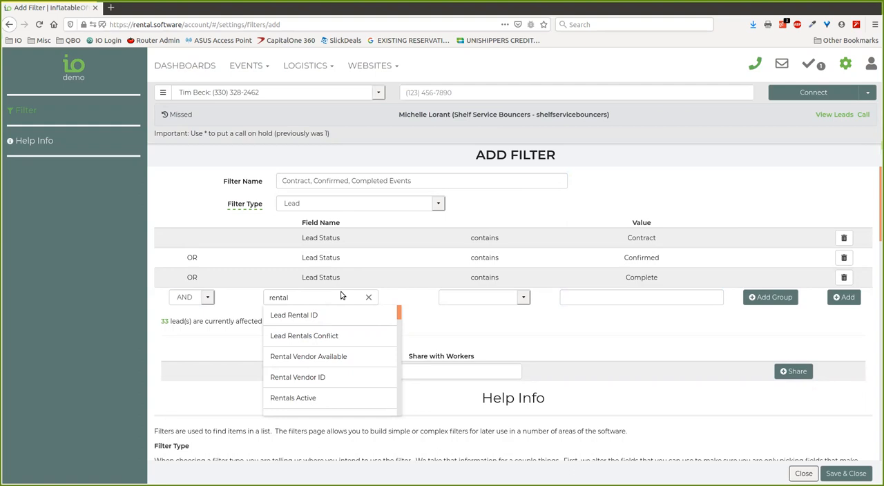
text(s)
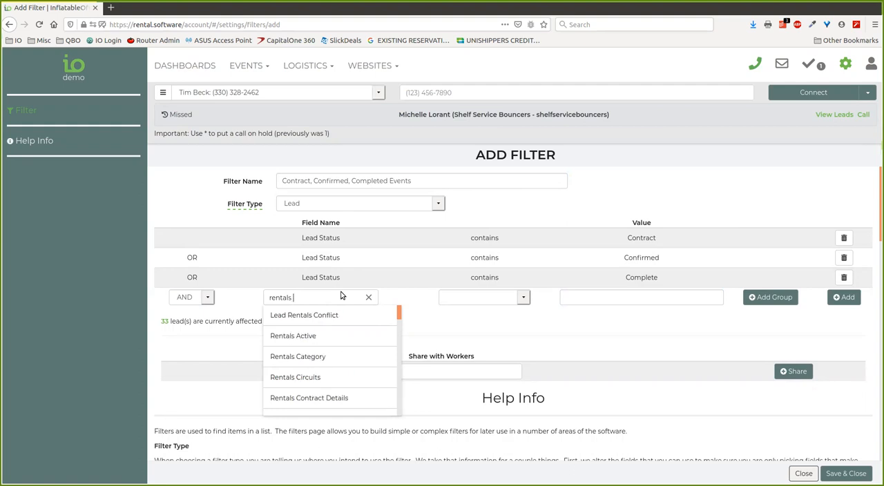
text(s)
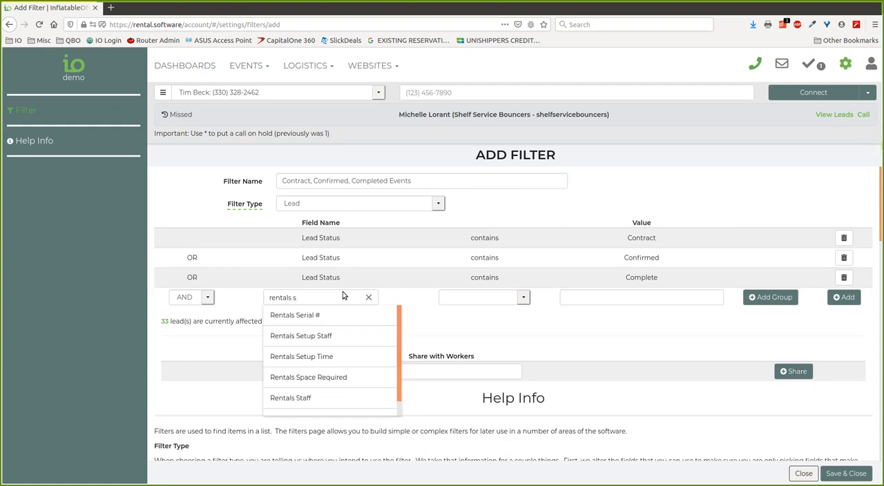
scroll(down, 3)
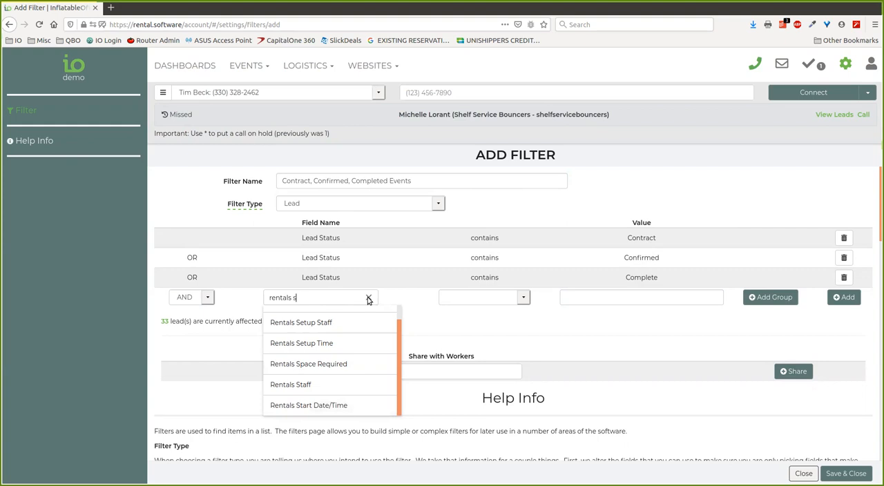
mouse_move(310, 406)
text(lead)
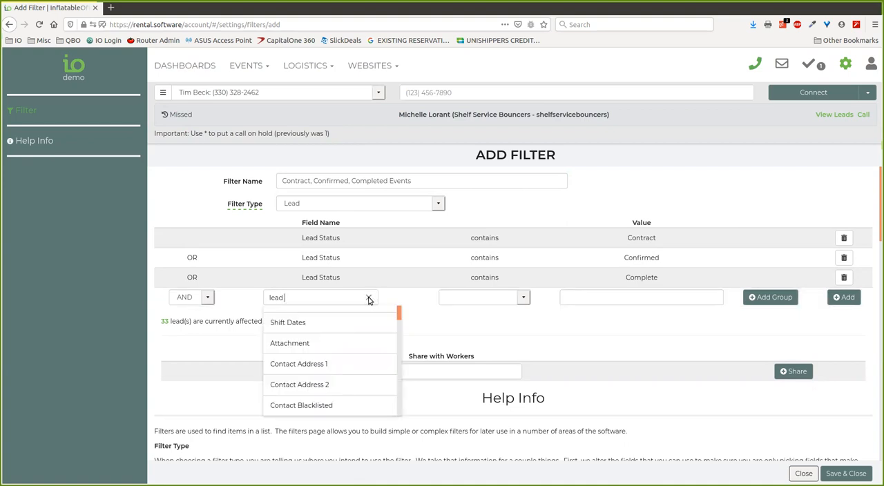
text(start)
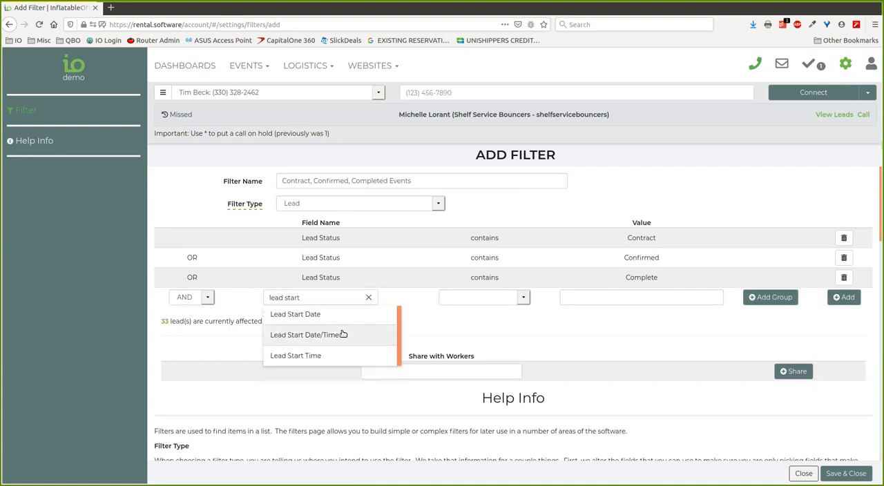
click(310, 334)
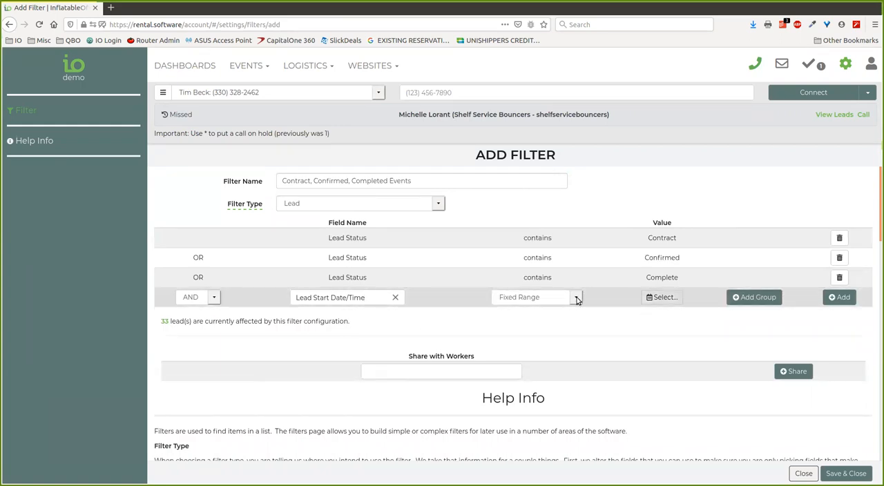
click(574, 297)
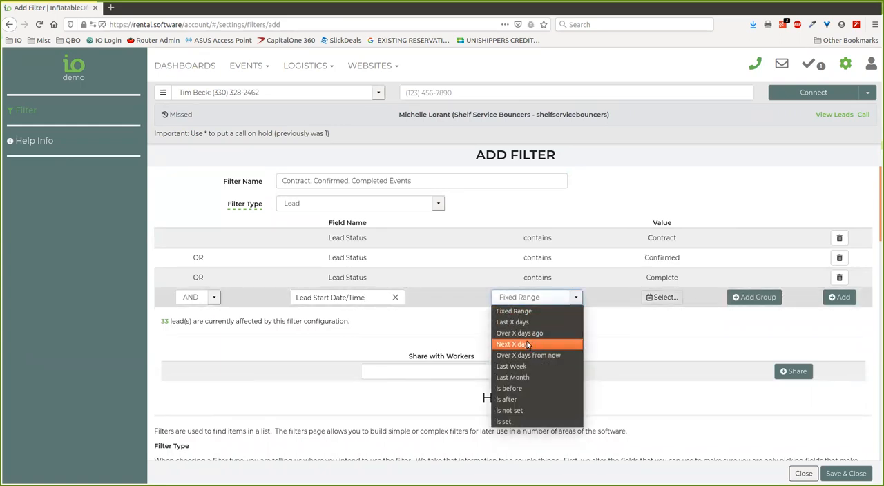
click(511, 344)
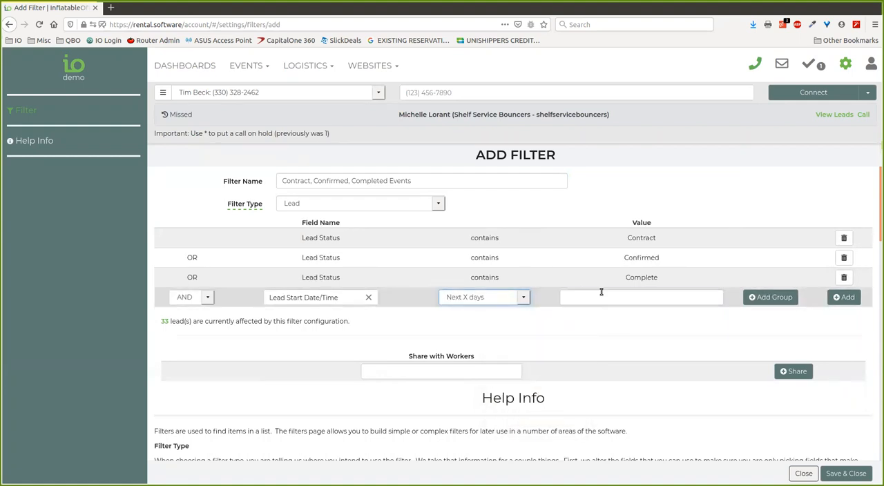
text(30)
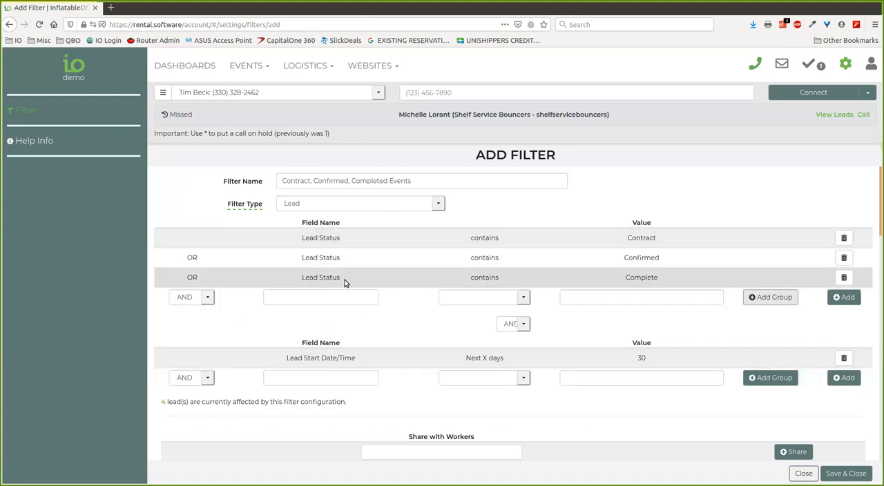
mouse_move(391, 384)
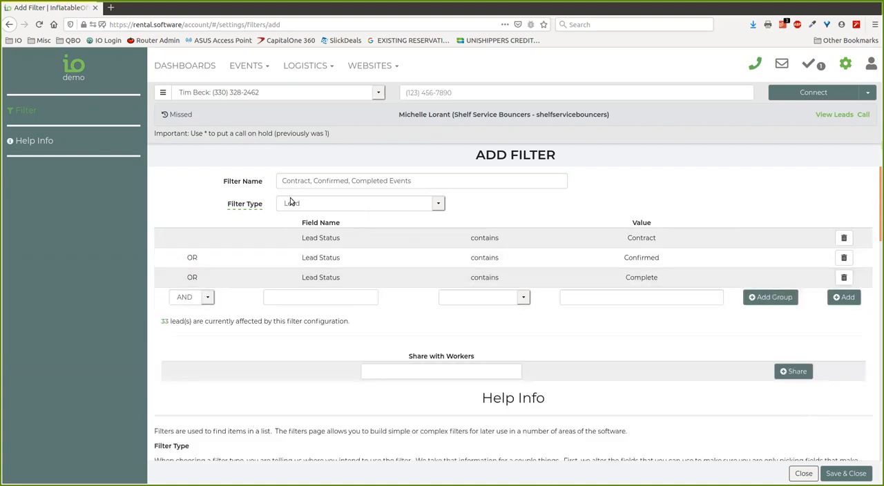
- Save the new filter to the list and reopen the Confirmed and Completed Events filter
triple_click(421, 179)
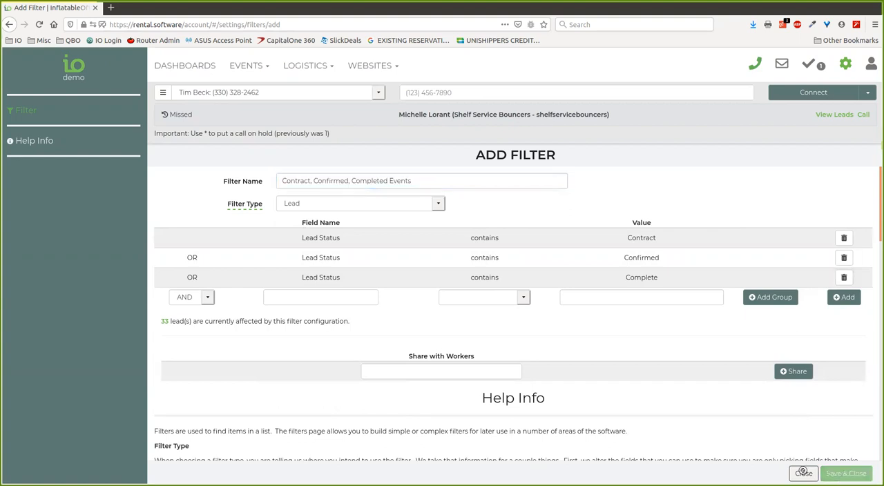
click(845, 473)
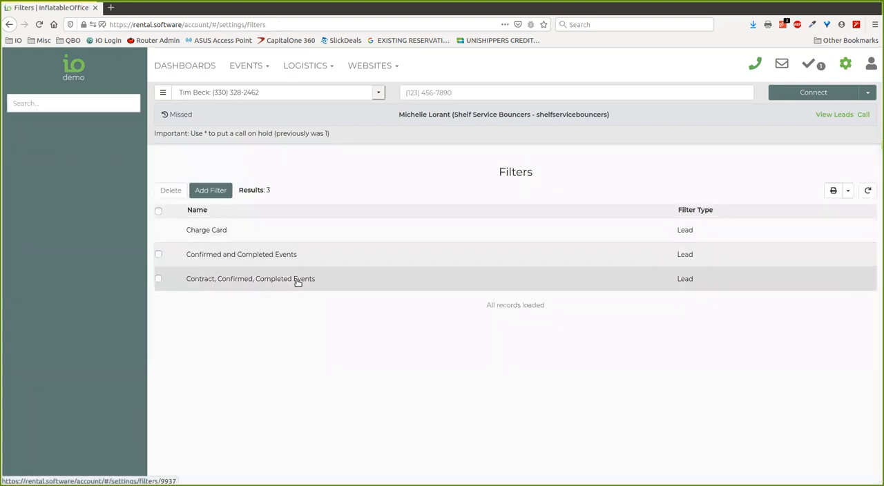
mouse_move(287, 254)
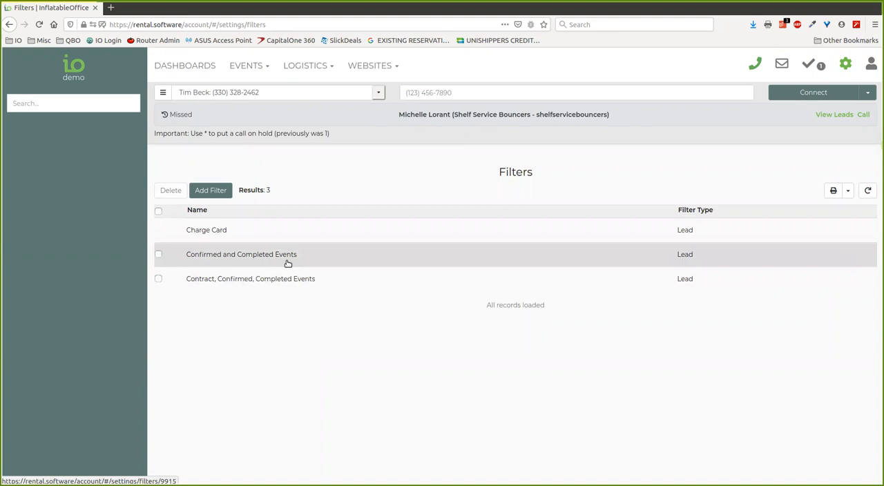
click(250, 277)
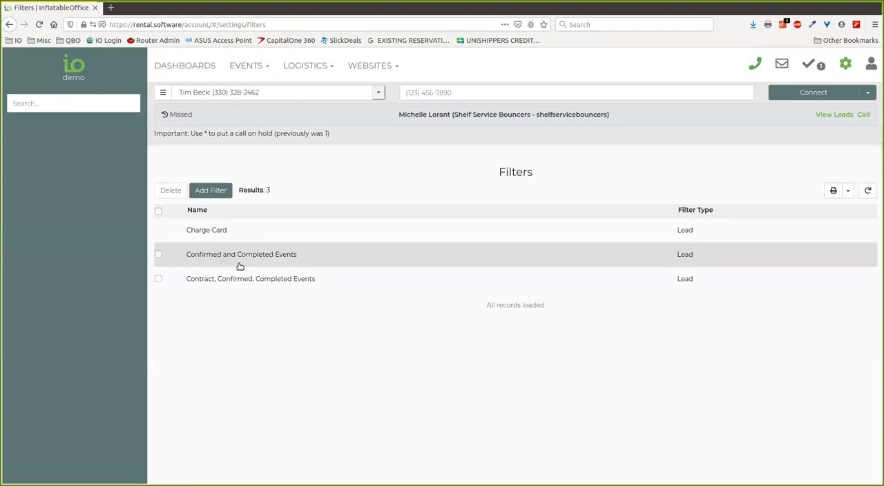
mouse_move(185, 65)
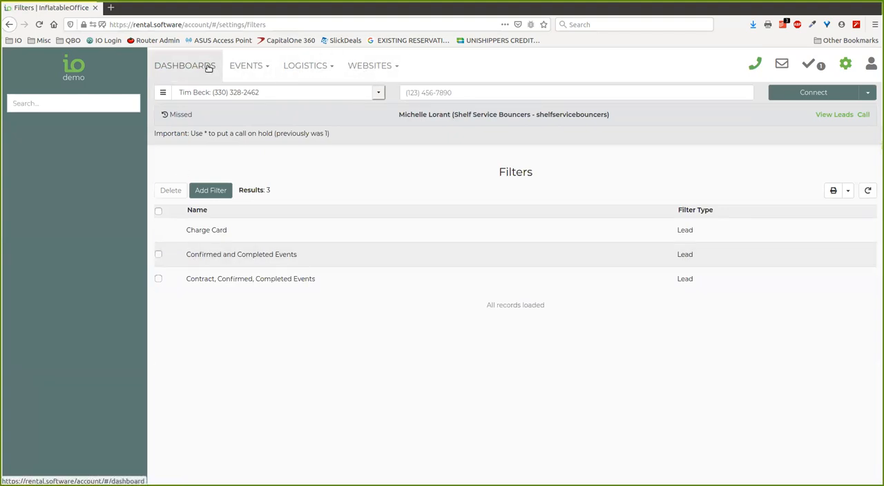
- Add a new dashboard data table named 'Coming Events'
click(185, 64)
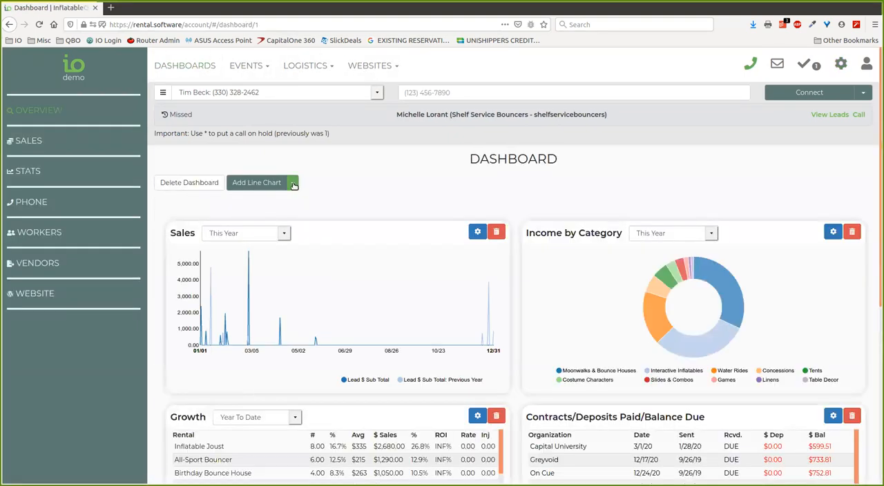
click(293, 183)
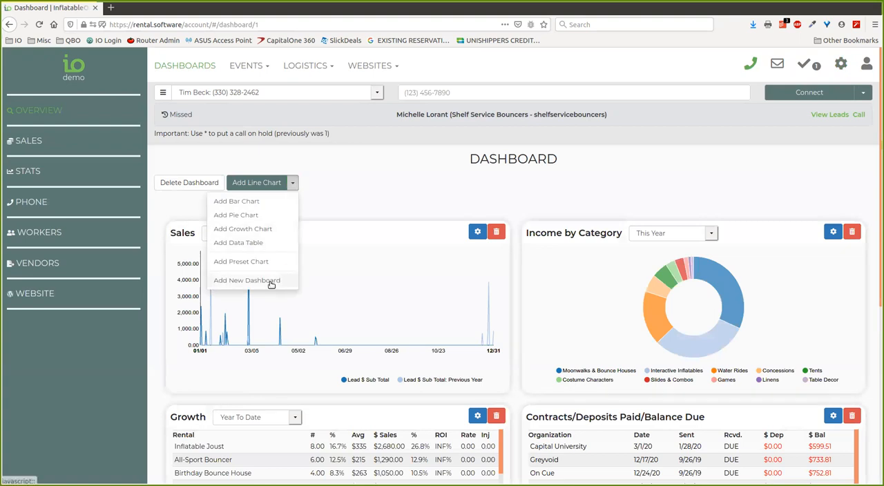
click(246, 278)
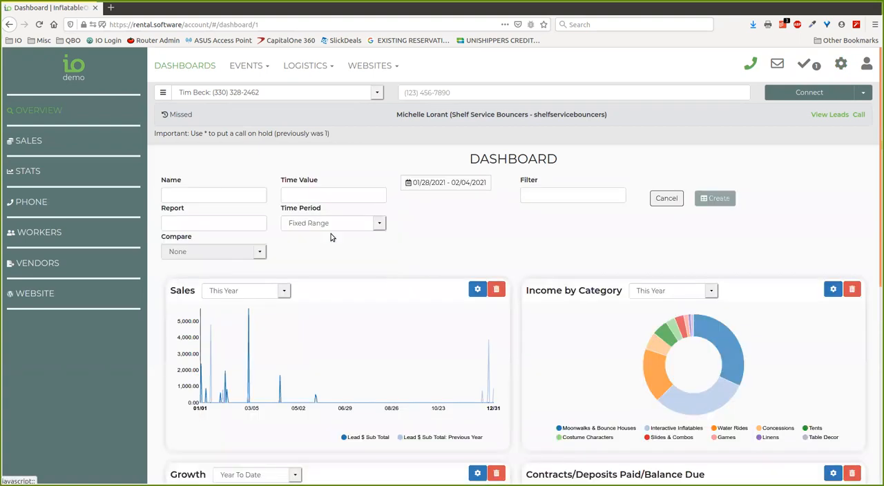
text(Comin)
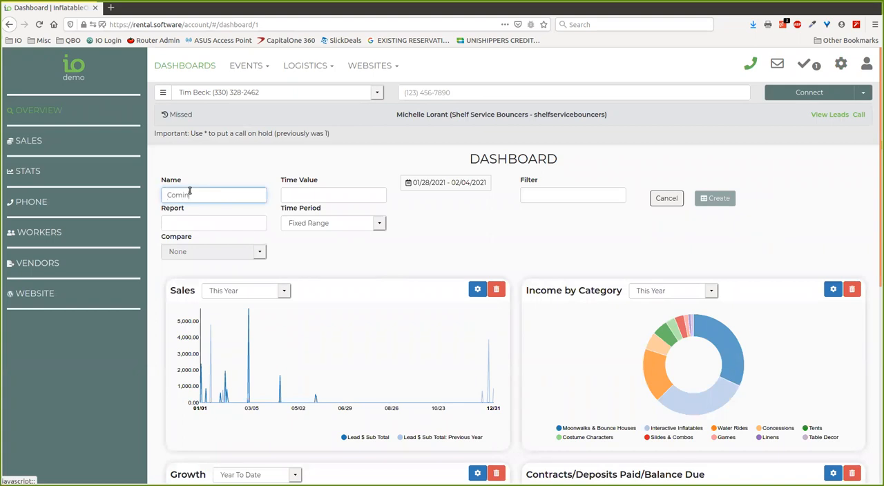
text(g Events)
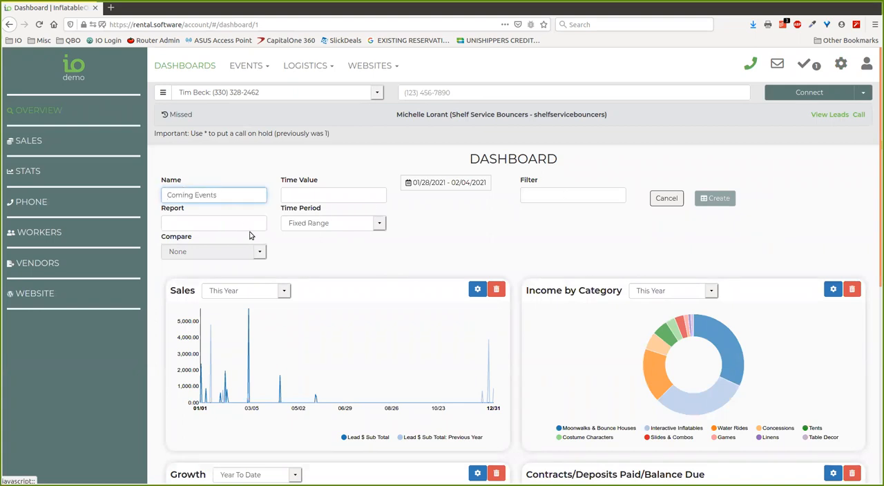
- Base the table on the Default Lead View report
click(213, 222)
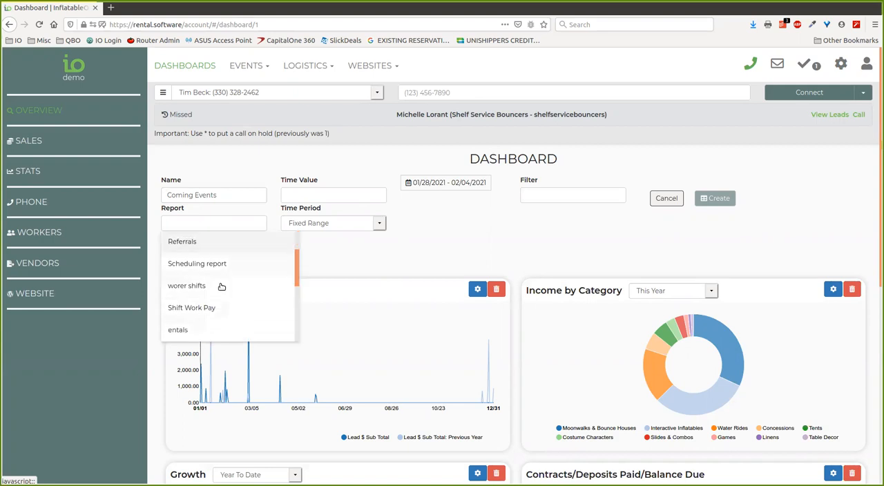
scroll(down, 3)
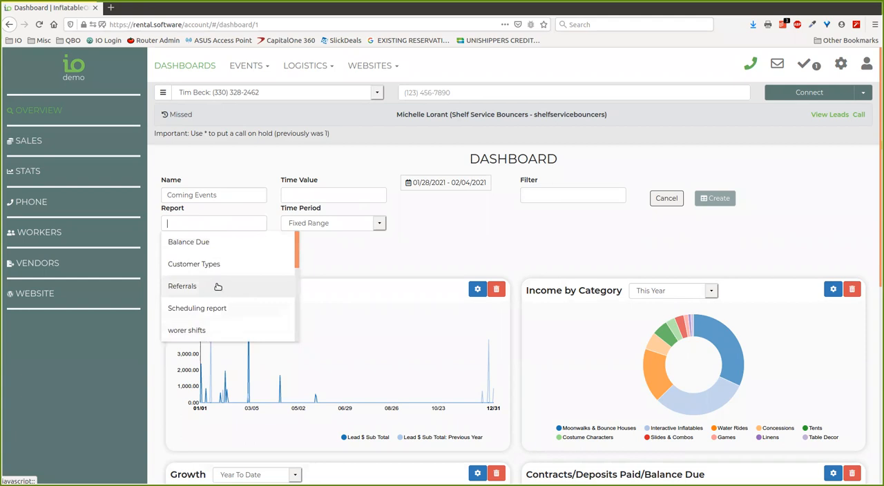
scroll(down, 3)
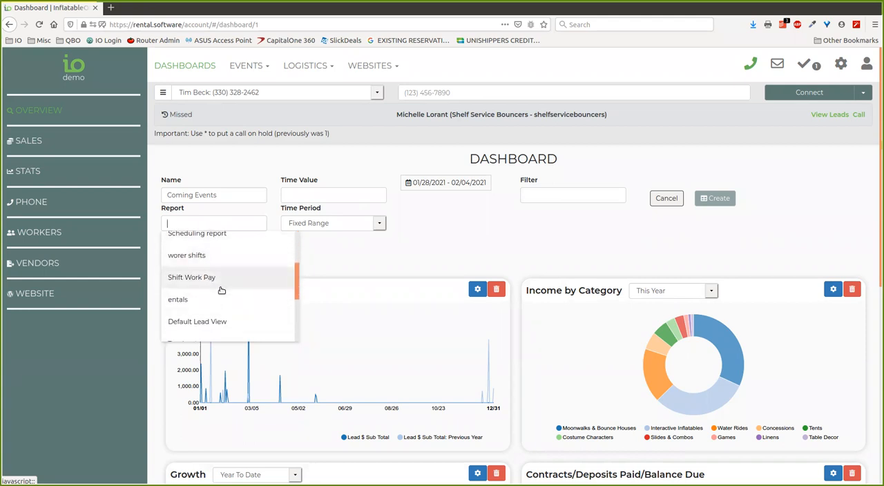
scroll(down, 3)
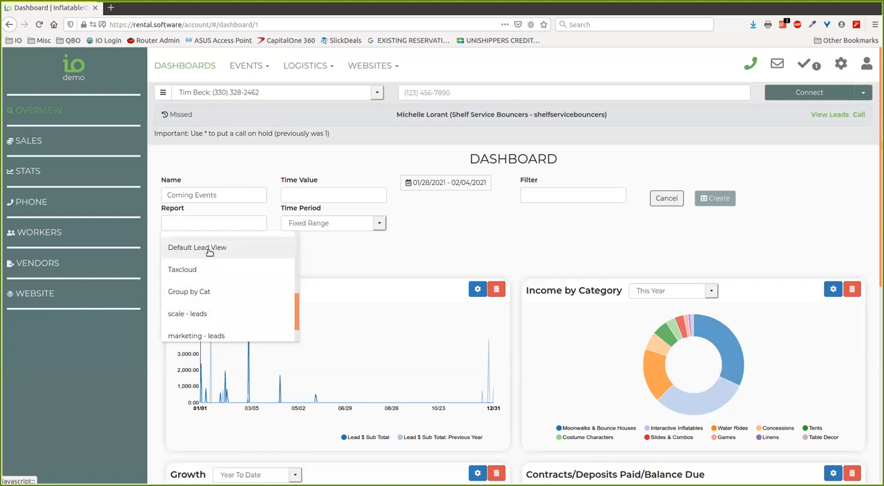
mouse_move(213, 250)
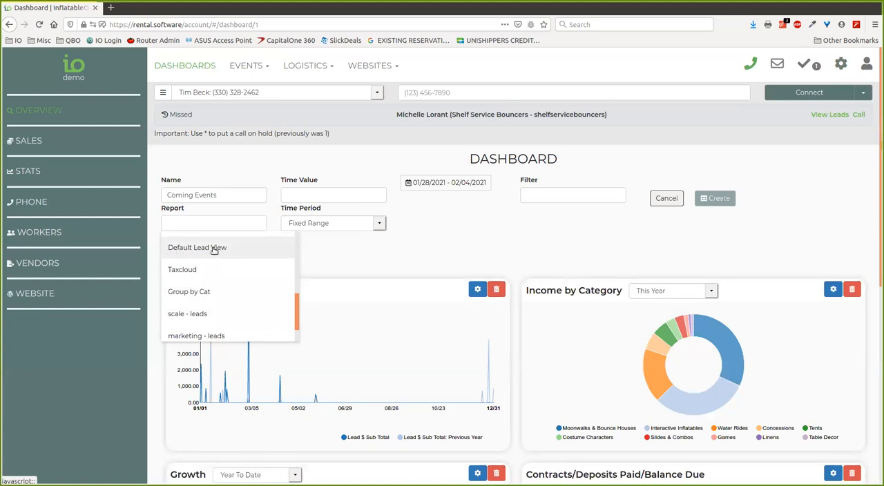
click(196, 247)
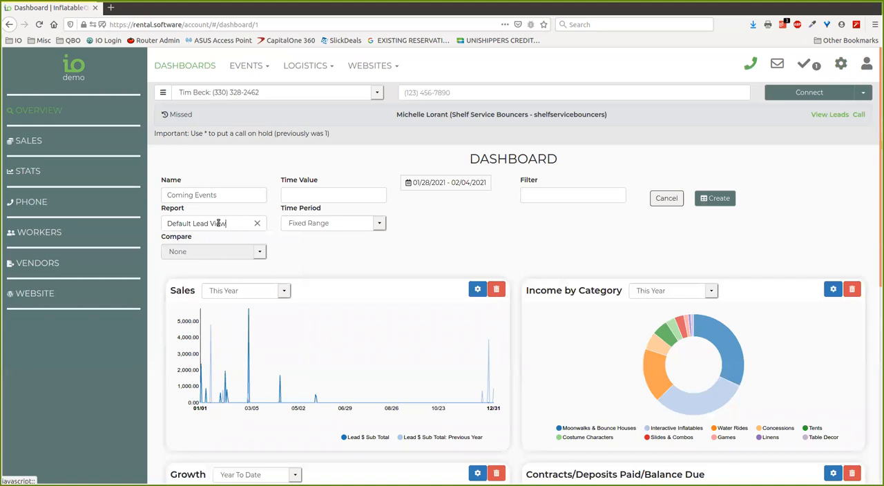
mouse_move(383, 207)
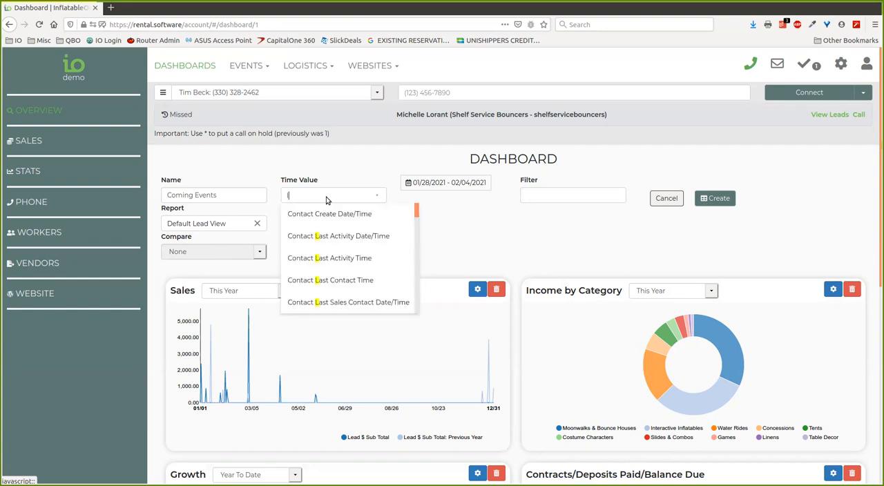
- Create the table using Lead Start Date/Time, Next 30 Days and the Contract, Confirmed, Completed Events filter
text(lead)
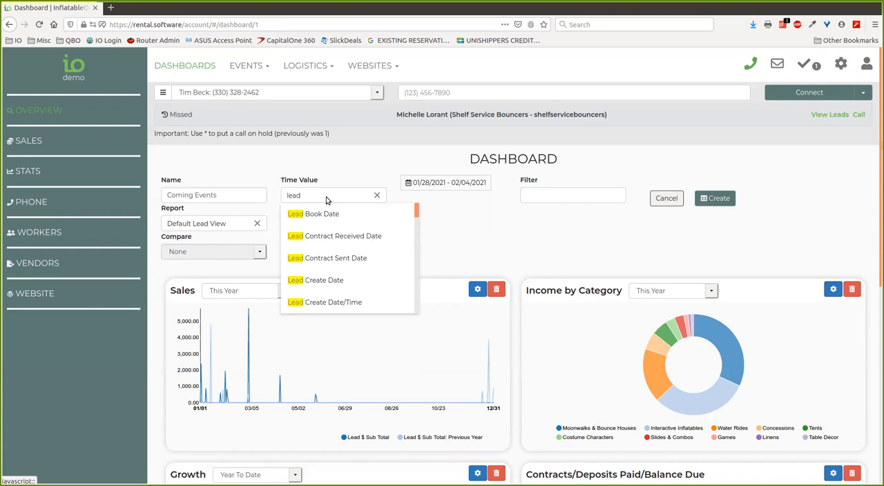
text(start Date/Time)
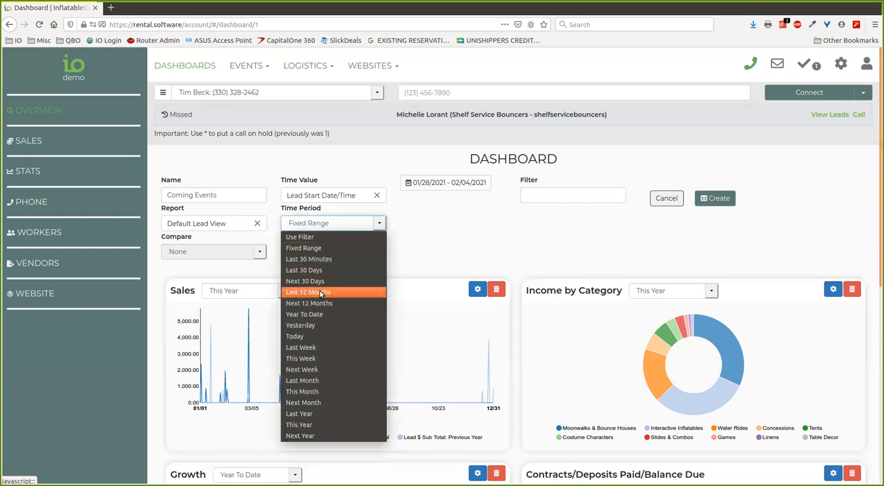
click(304, 282)
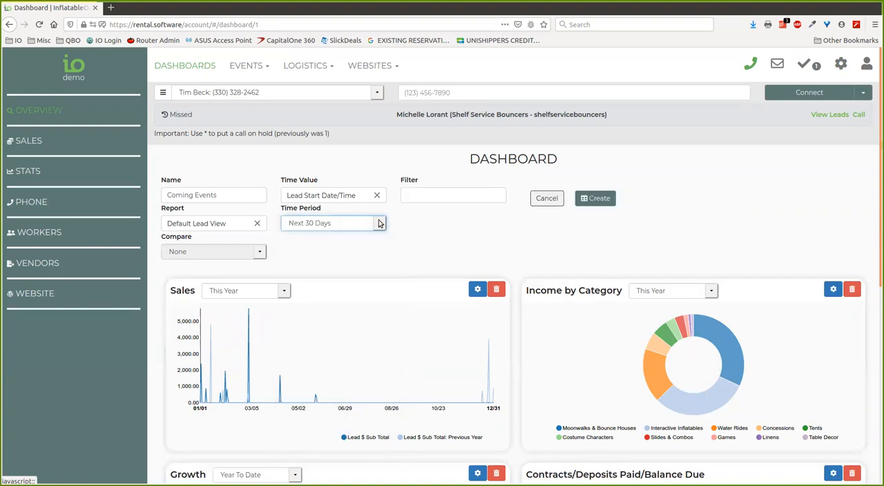
click(453, 195)
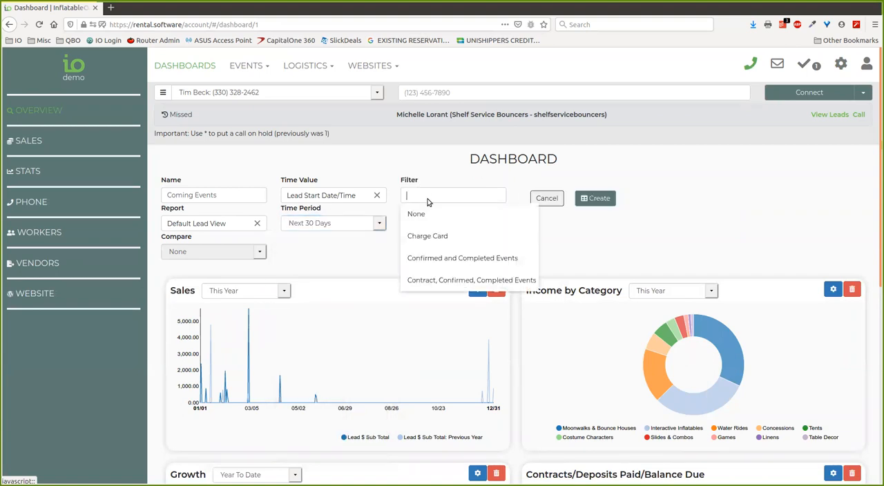
click(471, 279)
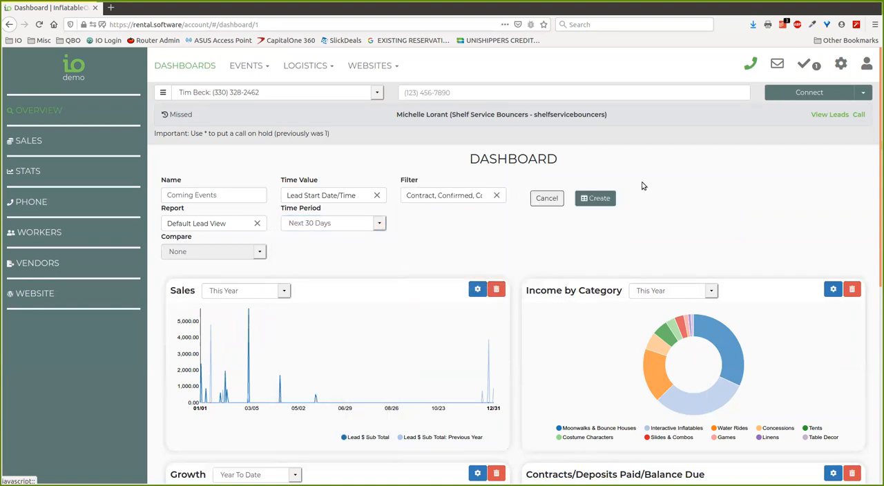
click(594, 199)
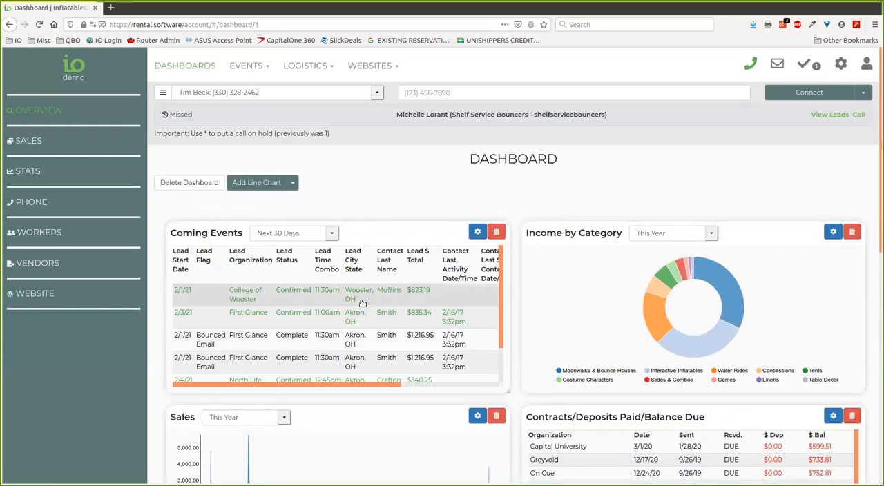
mouse_move(223, 287)
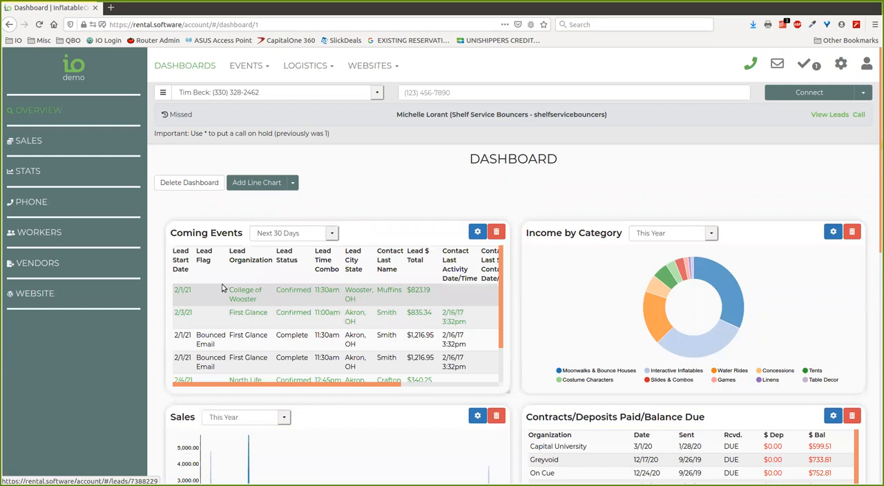
scroll(down, 3)
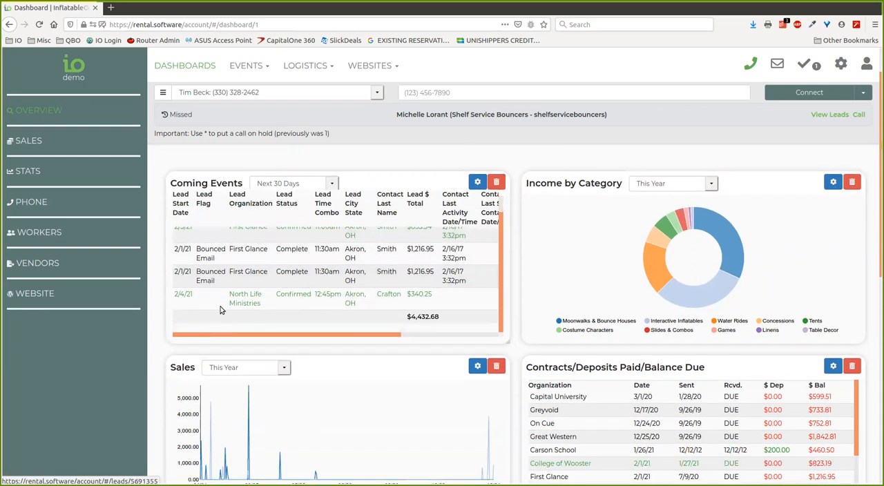
scroll(up, 3)
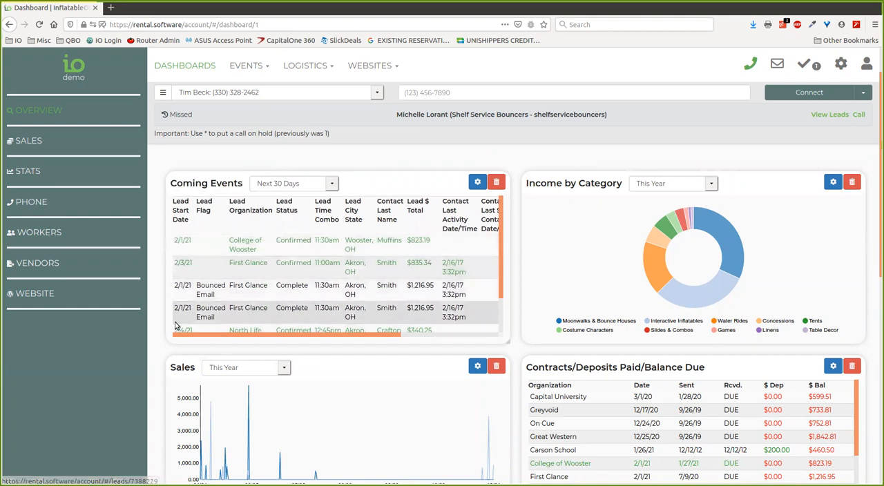
mouse_move(186, 282)
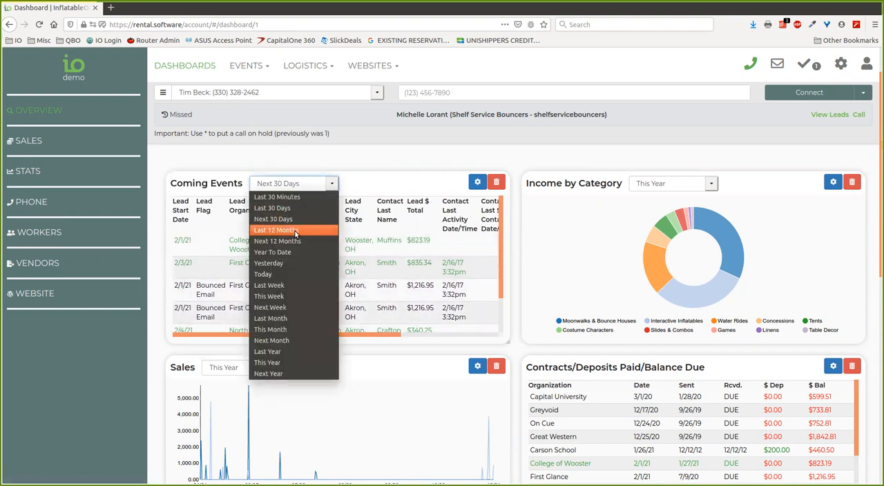
click(276, 229)
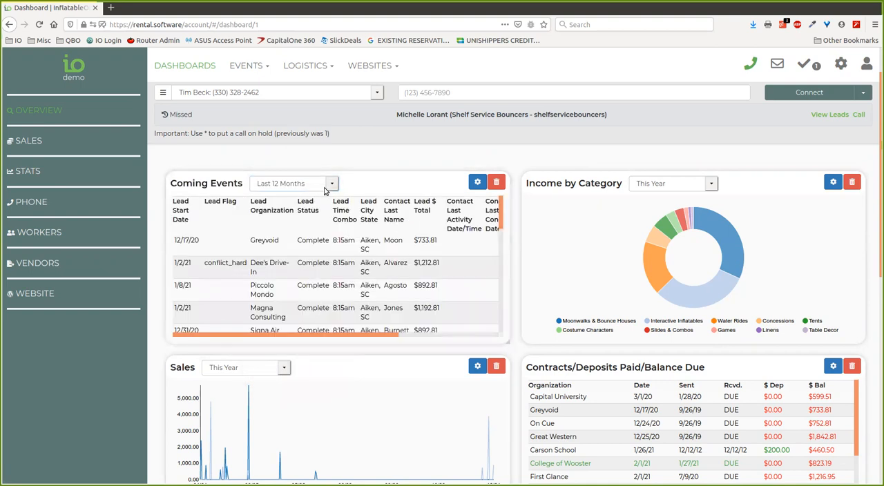
click(293, 183)
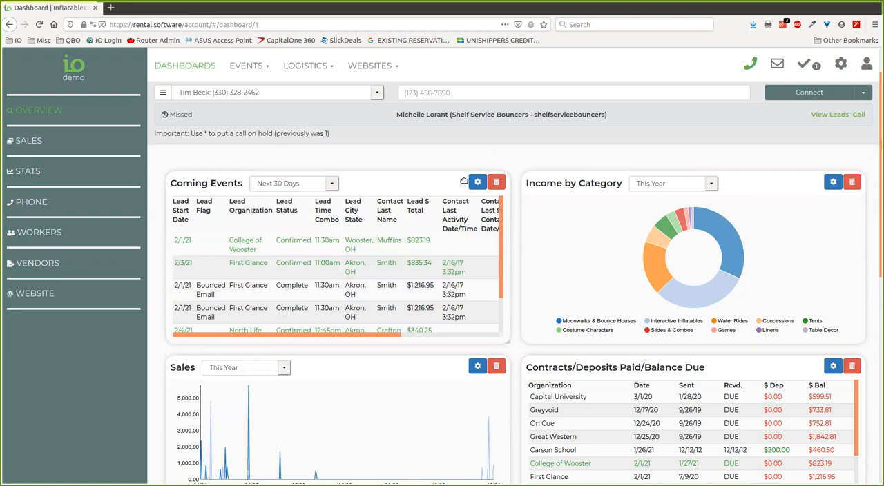
mouse_move(841, 64)
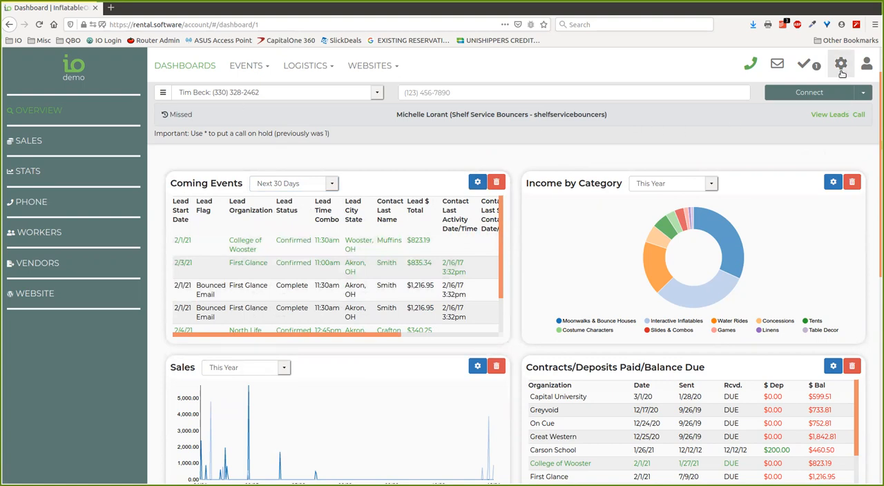
- Start a new report named 'Coming Events' from the Reports settings page
click(840, 64)
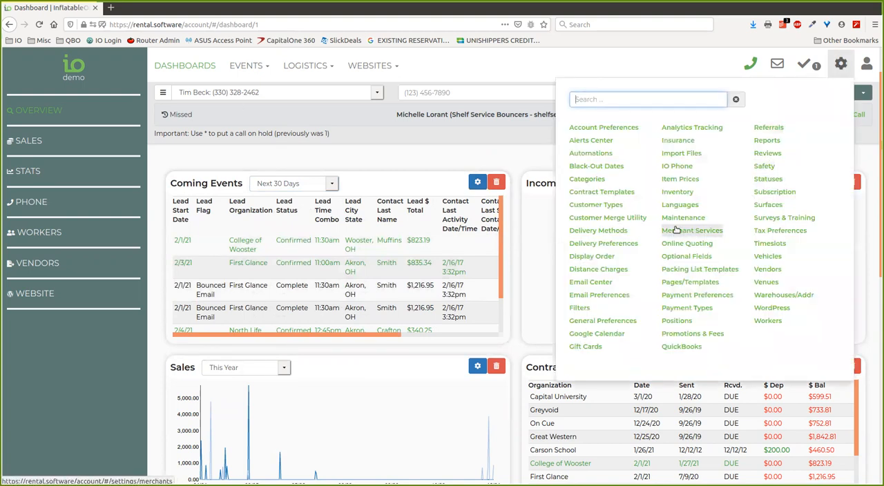
click(766, 141)
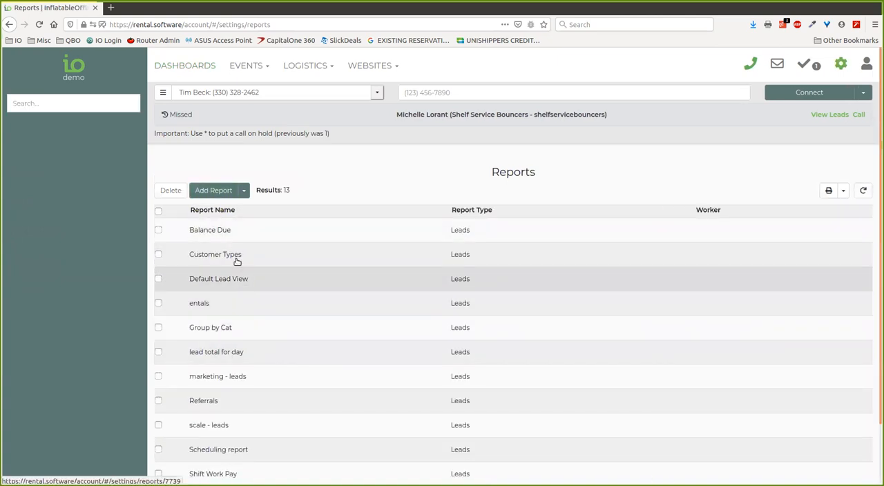
click(213, 191)
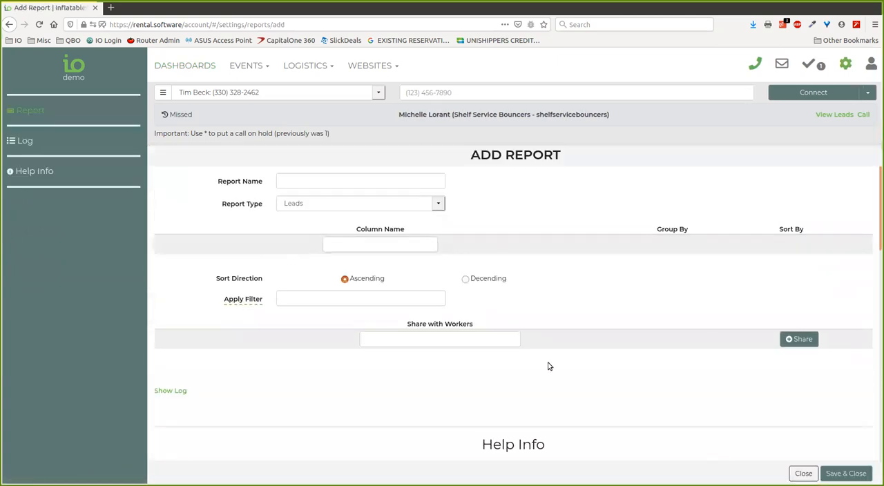
click(359, 181)
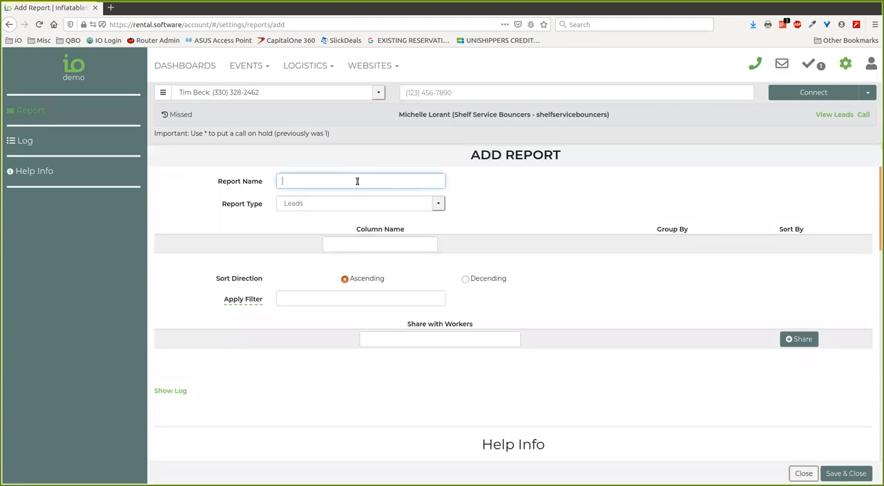
text(Coming)
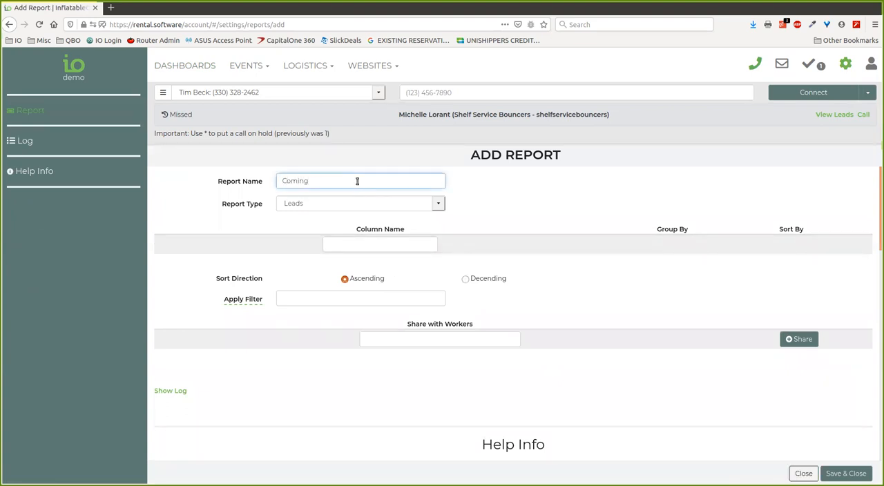
- Add Lead Start Date/Time, Lead Organization and Lead $ Total columns and save the report
click(380, 243)
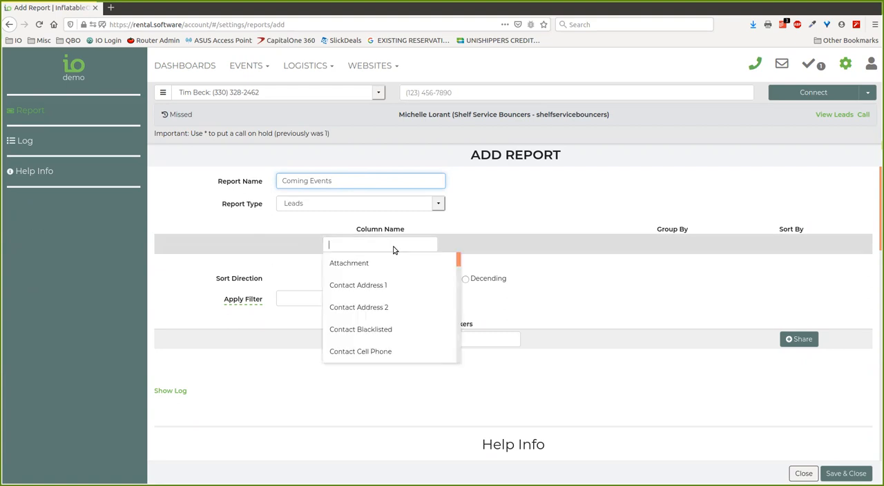
text(lead)
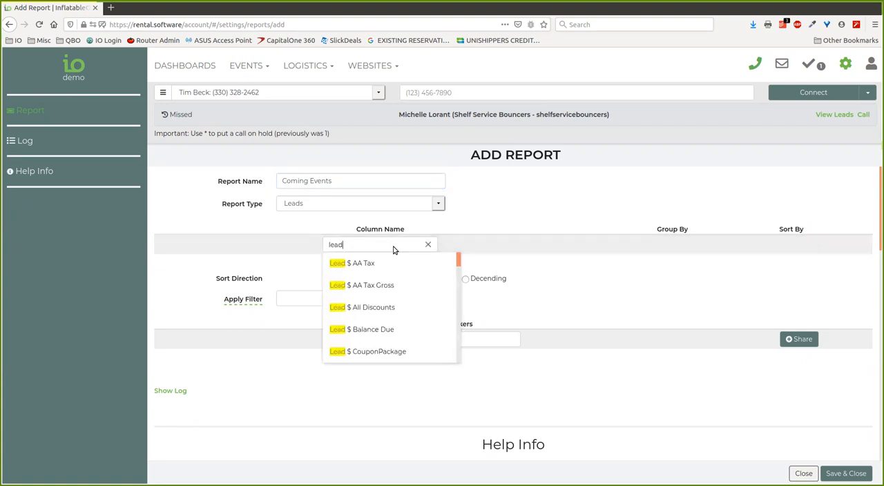
text(start)
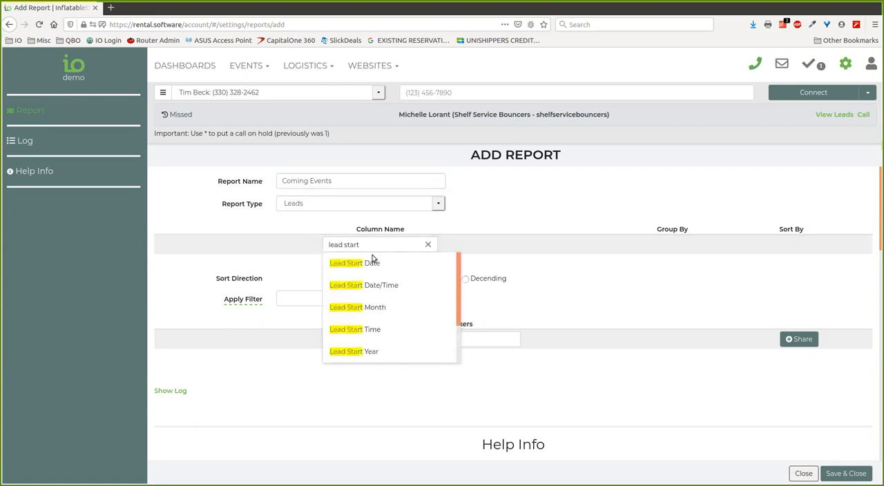
click(363, 284)
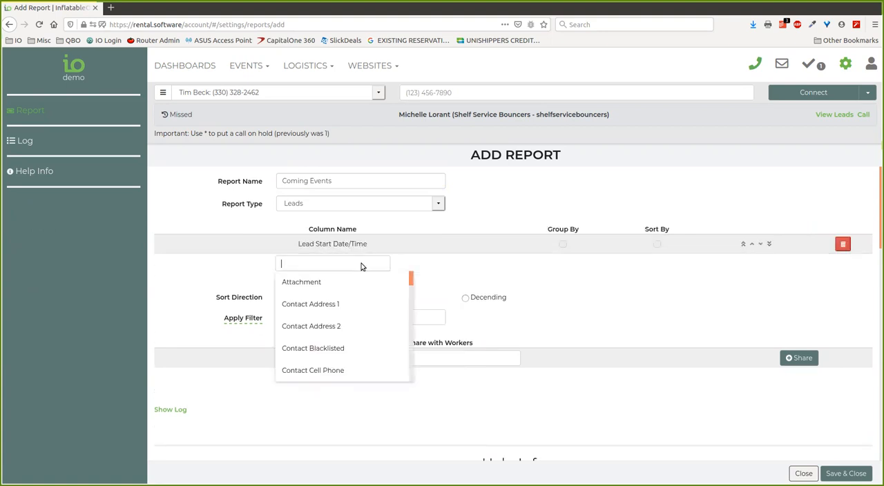
text(org)
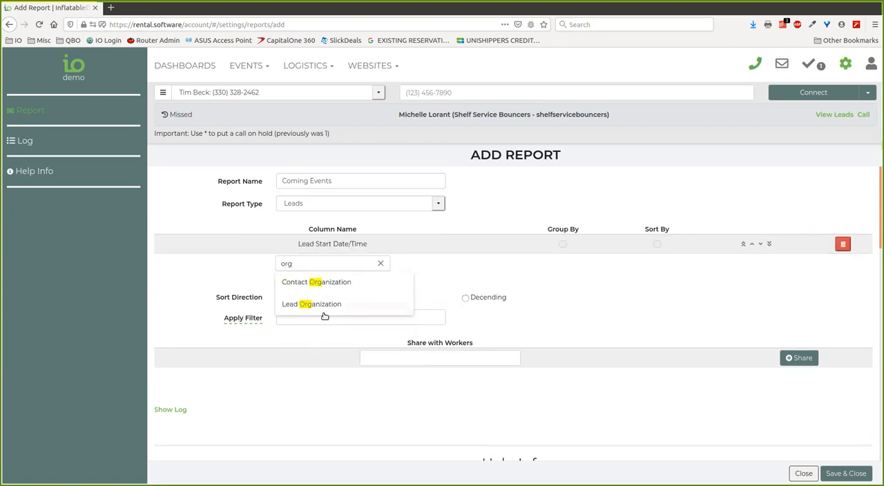
click(310, 304)
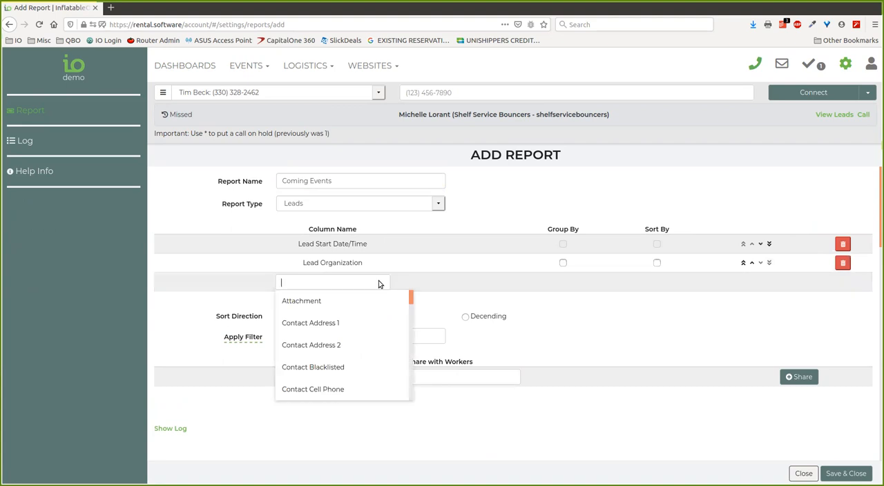
text(T)
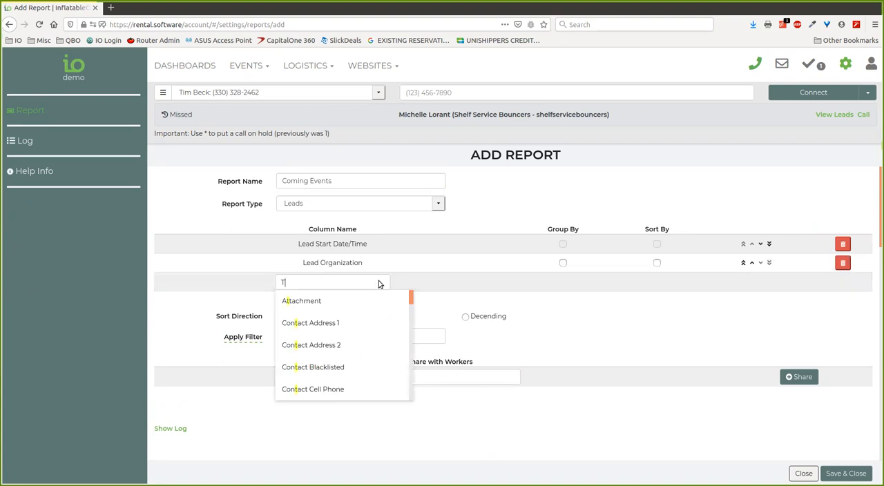
text(ota)
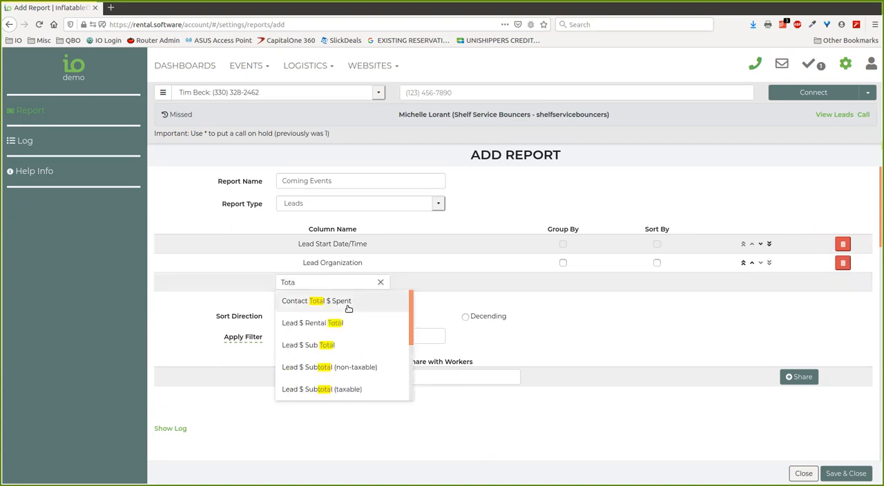
scroll(down, 3)
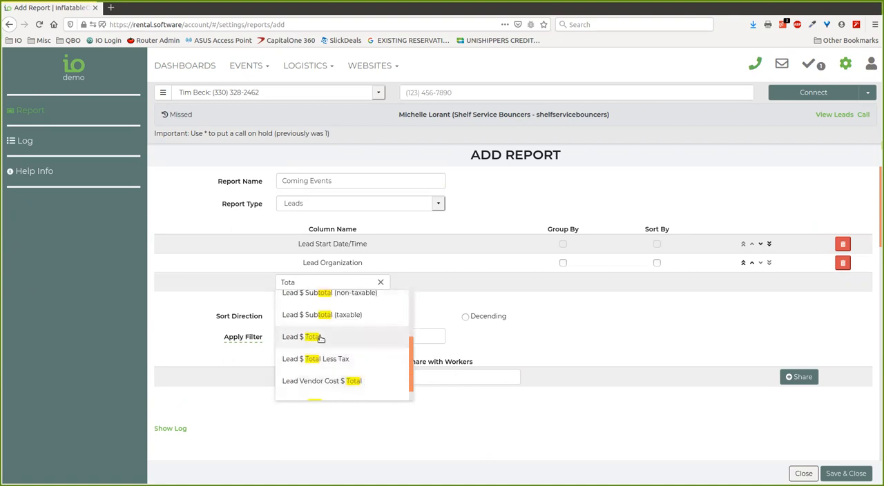
click(301, 336)
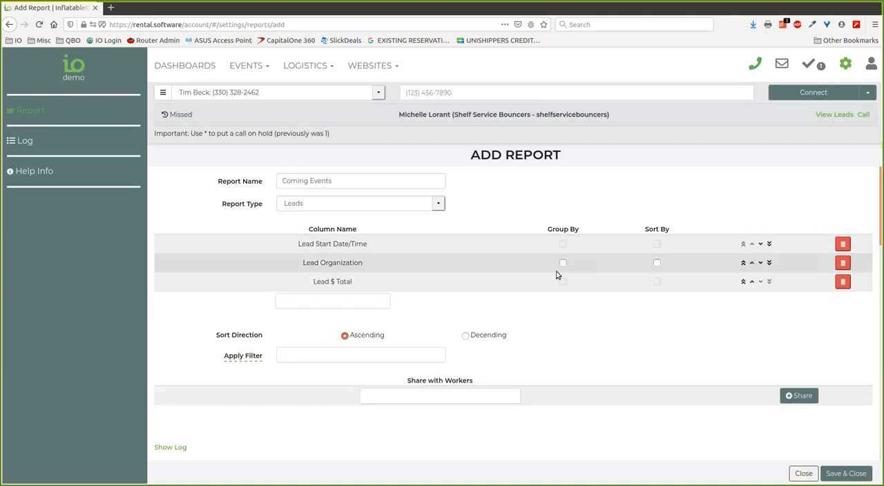
click(563, 243)
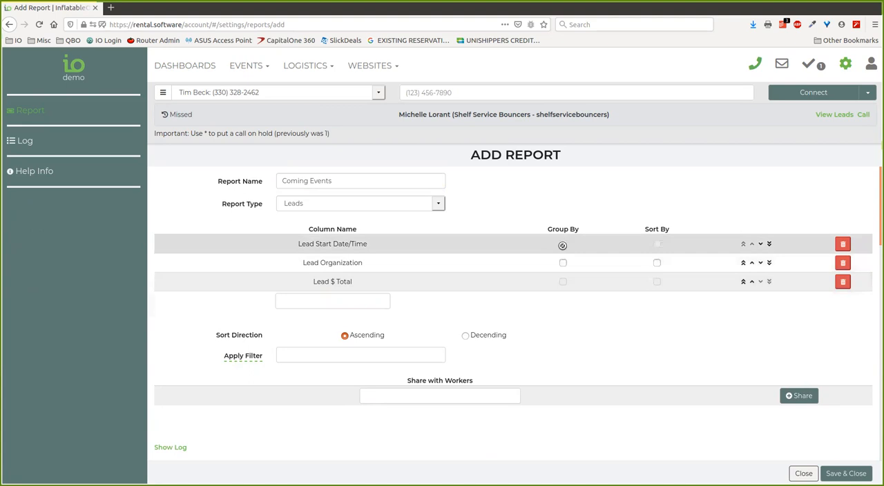
click(563, 246)
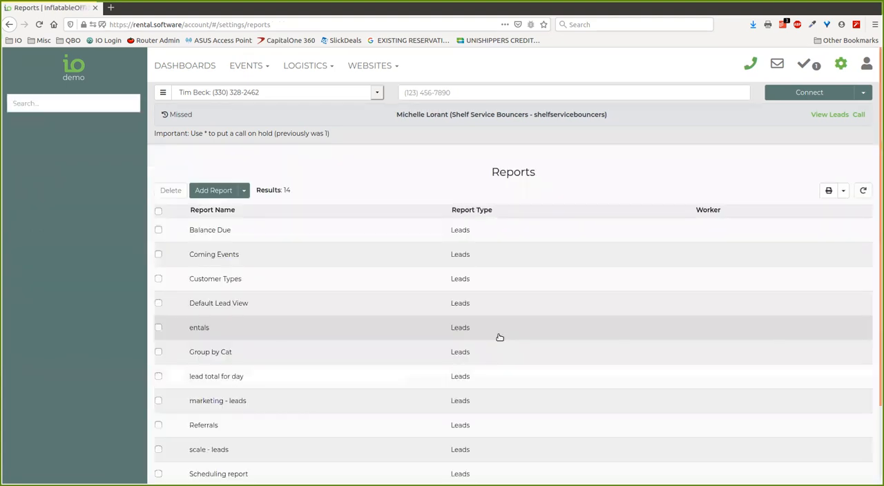
- Reopen the Coming Events report and add a Lead Start Date column
scroll(down, 3)
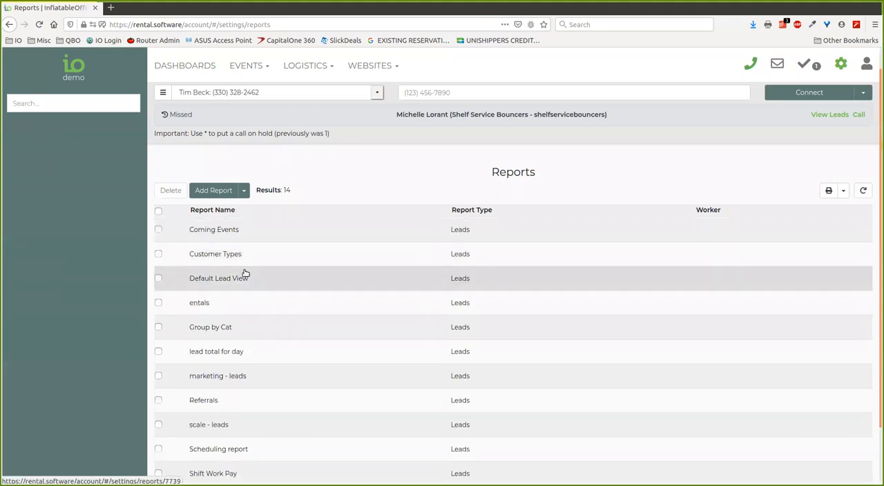
click(214, 229)
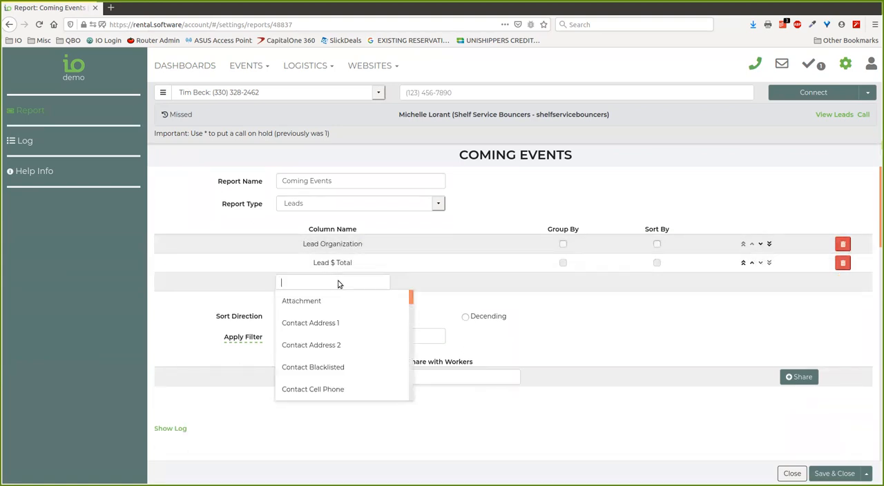
text(lead)
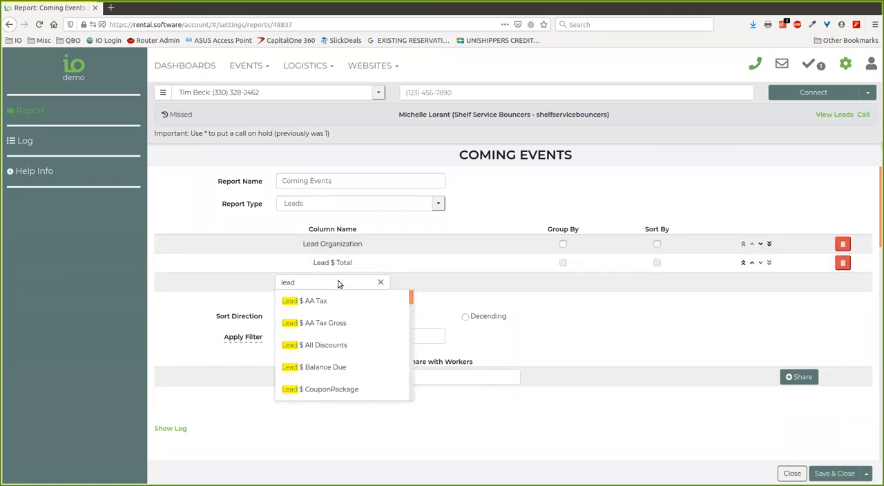
text(start)
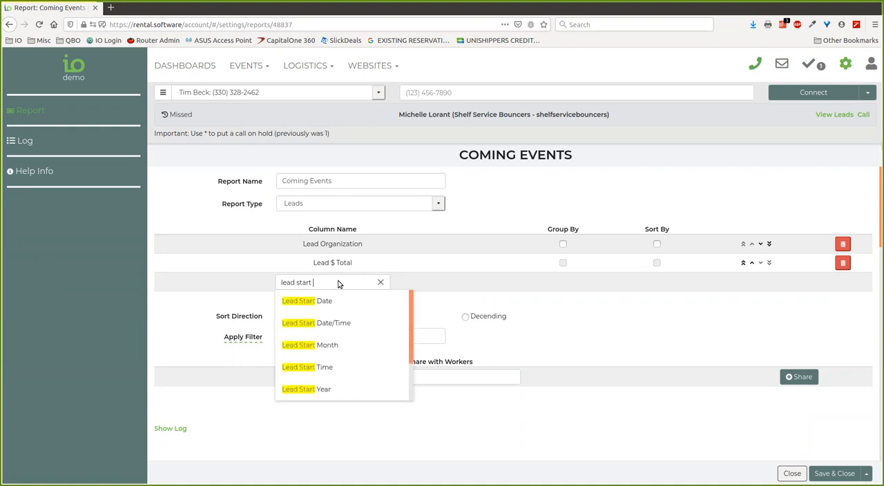
click(306, 301)
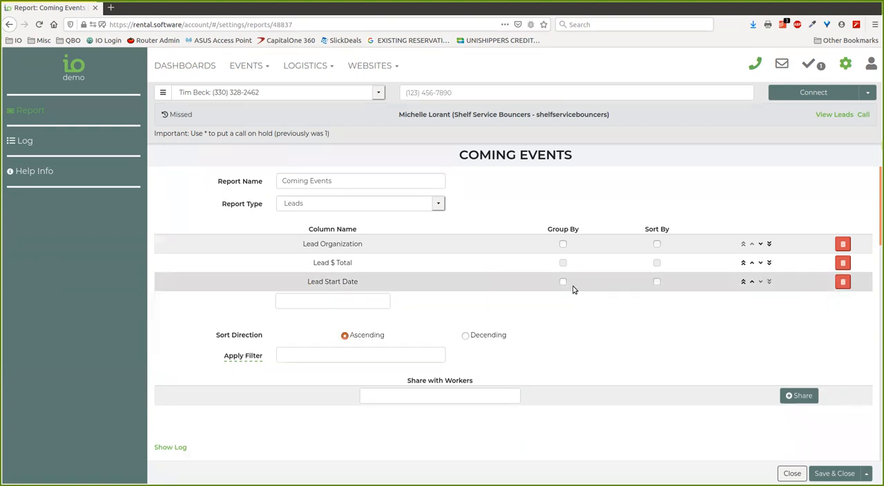
- Move Lead Start Date to the first position, sort by it, and save the report
click(751, 281)
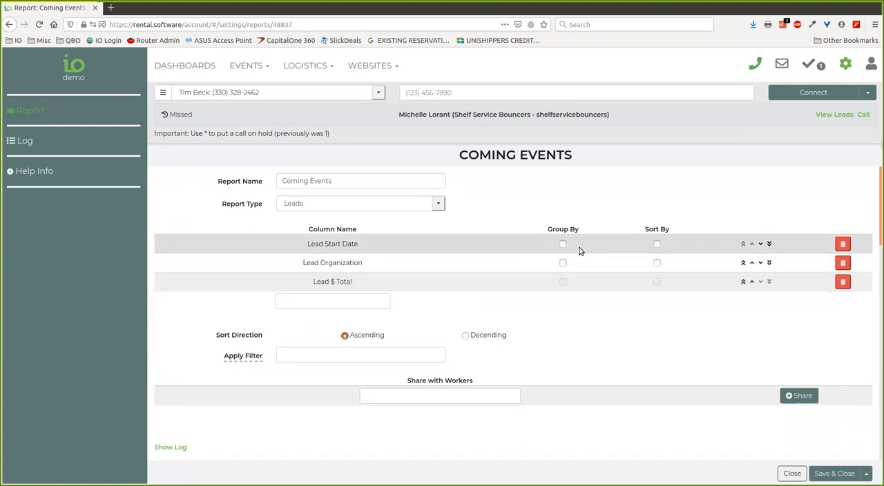
click(657, 243)
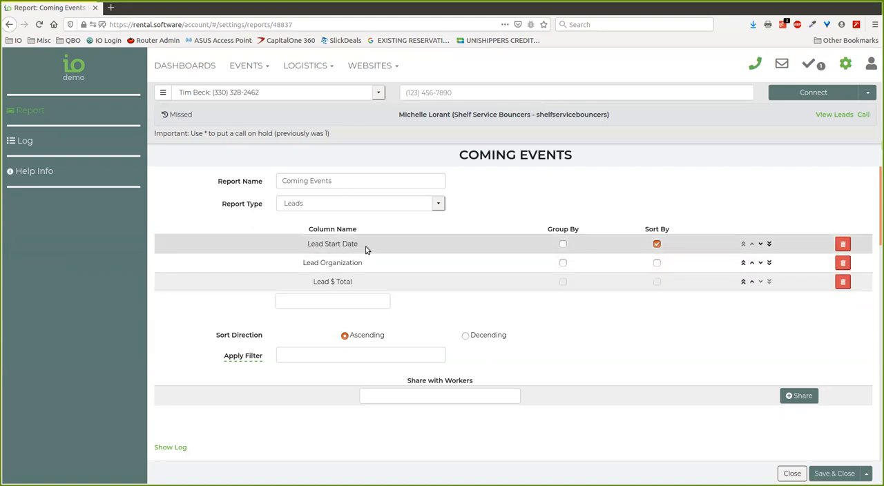
mouse_move(834, 472)
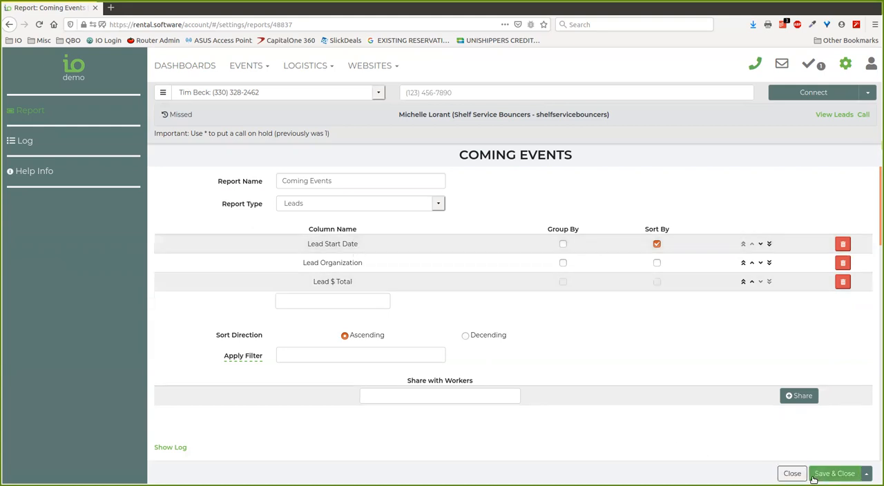
mouse_move(411, 347)
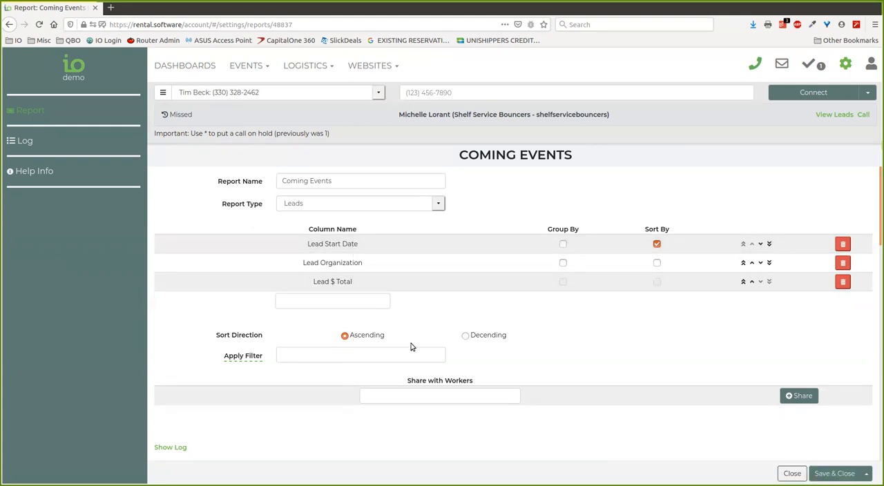
click(834, 472)
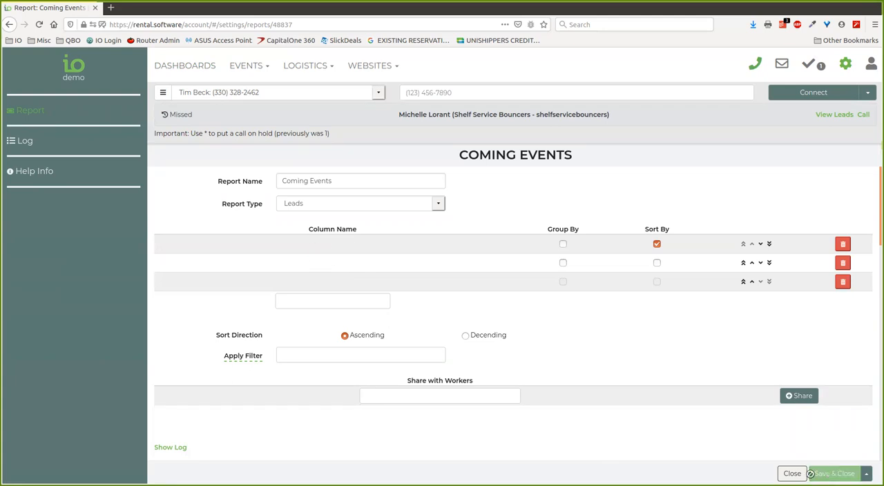
click(791, 473)
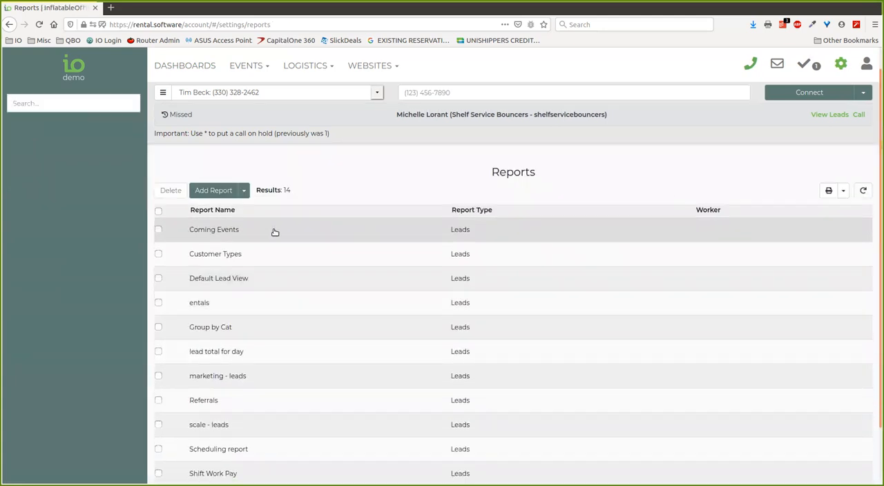
- Switch the dashboard's Coming Events table to the Coming Events report and update it
click(185, 65)
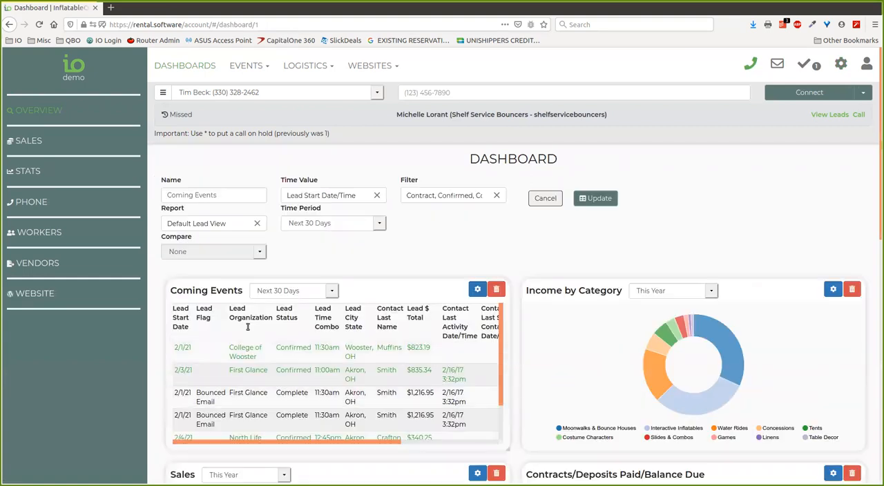
click(212, 224)
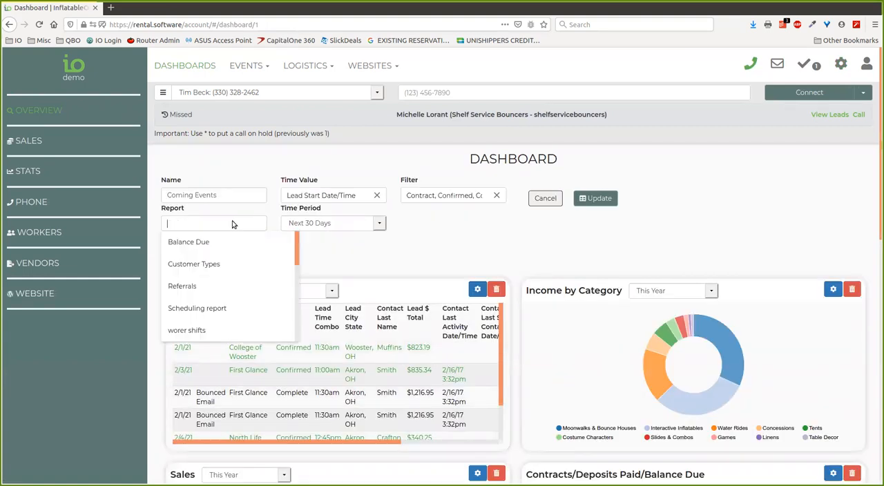
scroll(down, 3)
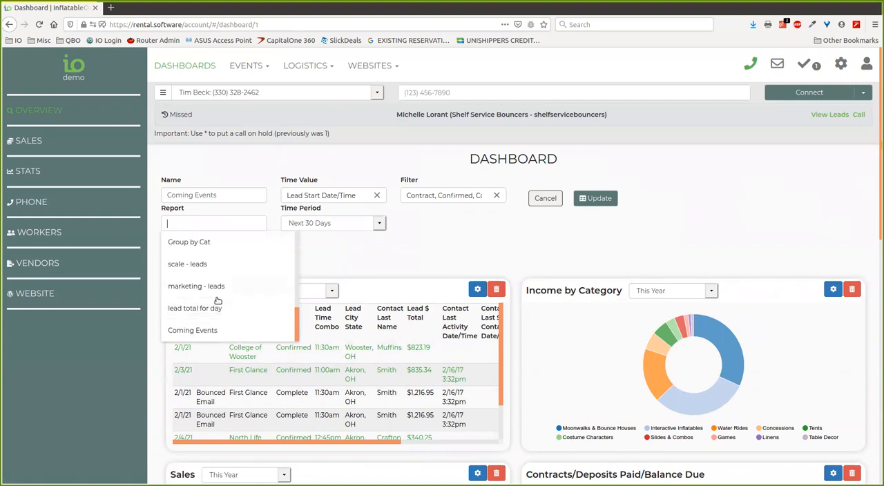
click(193, 330)
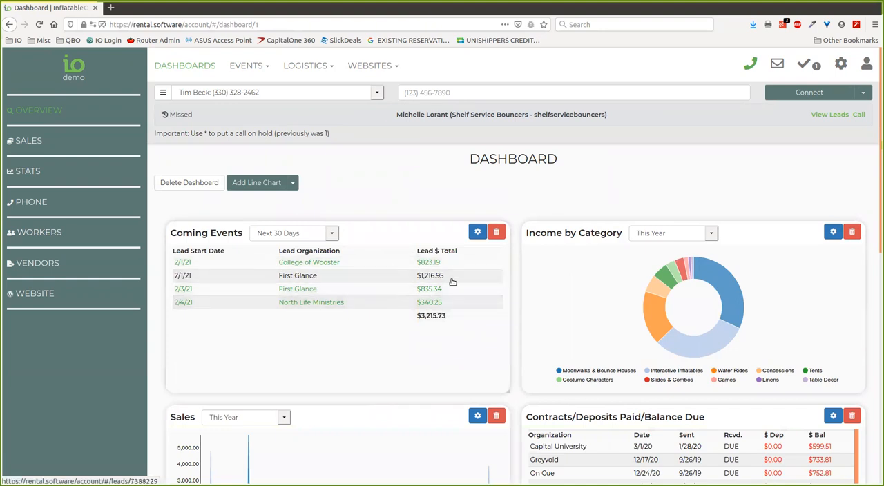
mouse_move(191, 303)
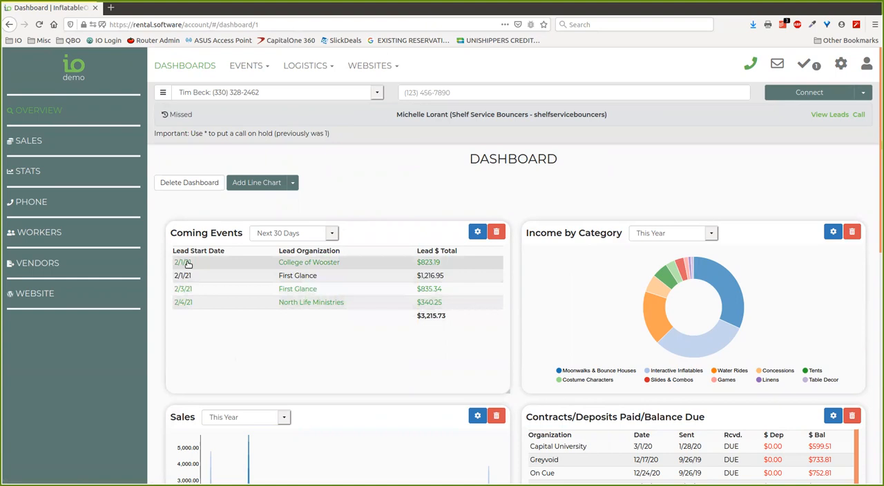
mouse_move(185, 262)
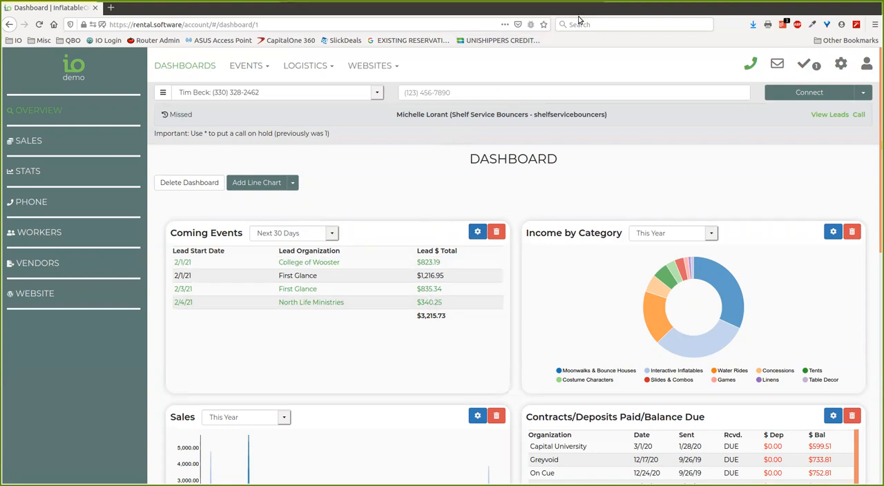
mouse_move(611, 94)
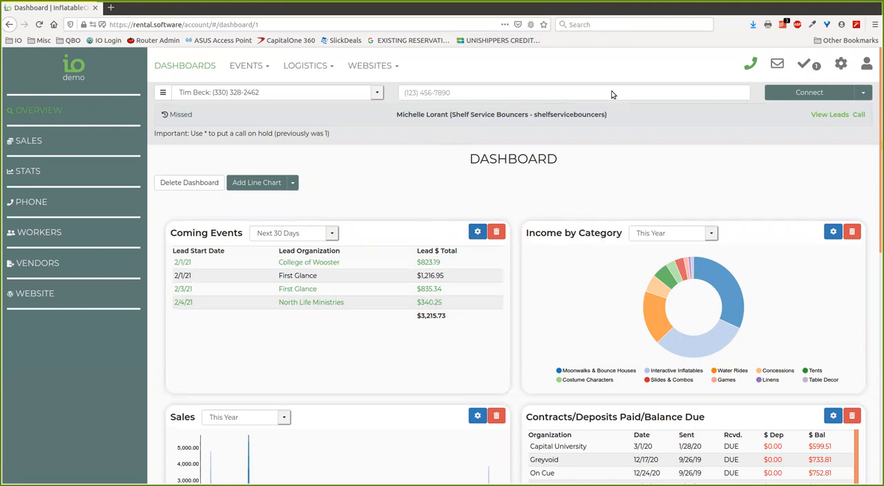